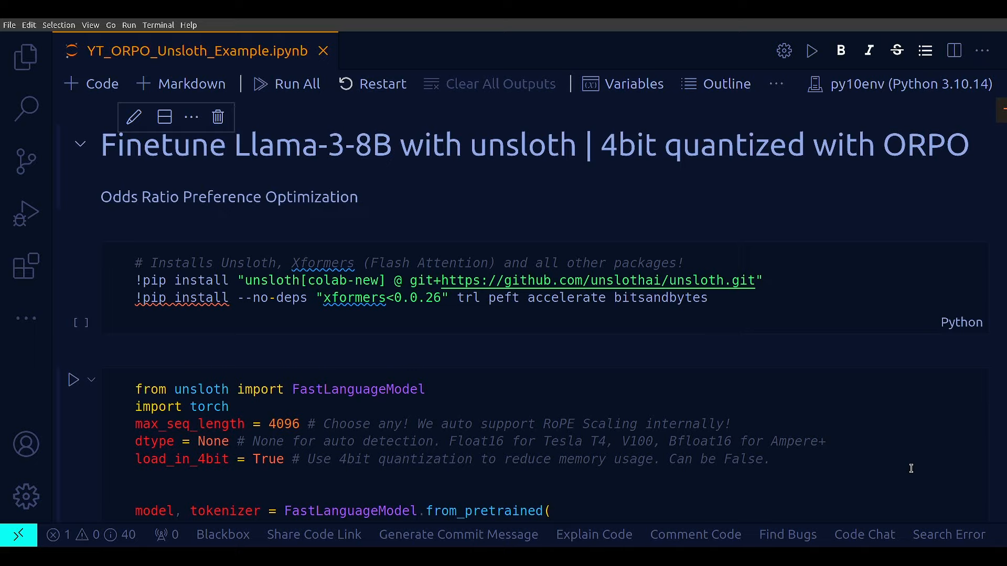
mouse_move(900, 476)
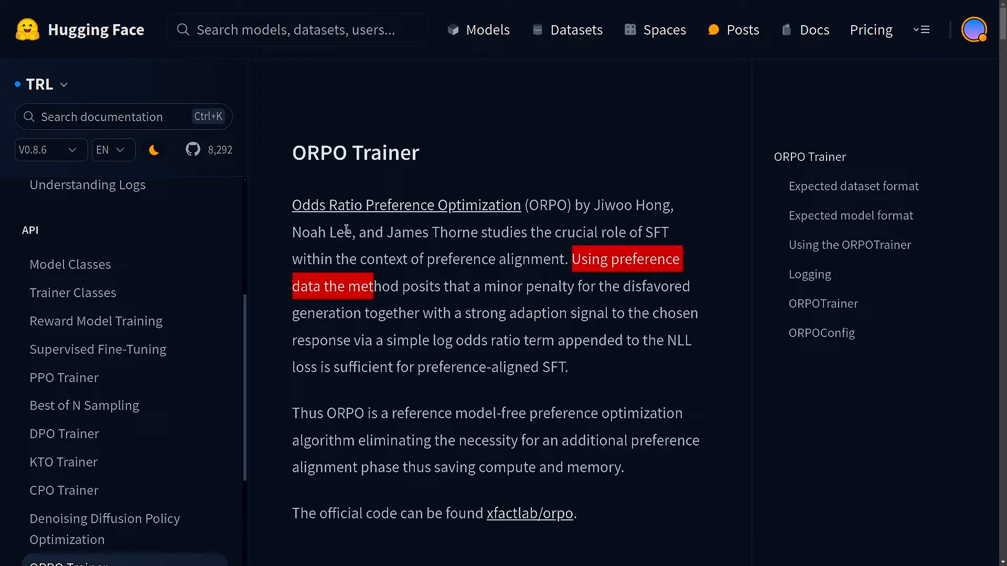
mouse_move(589, 430)
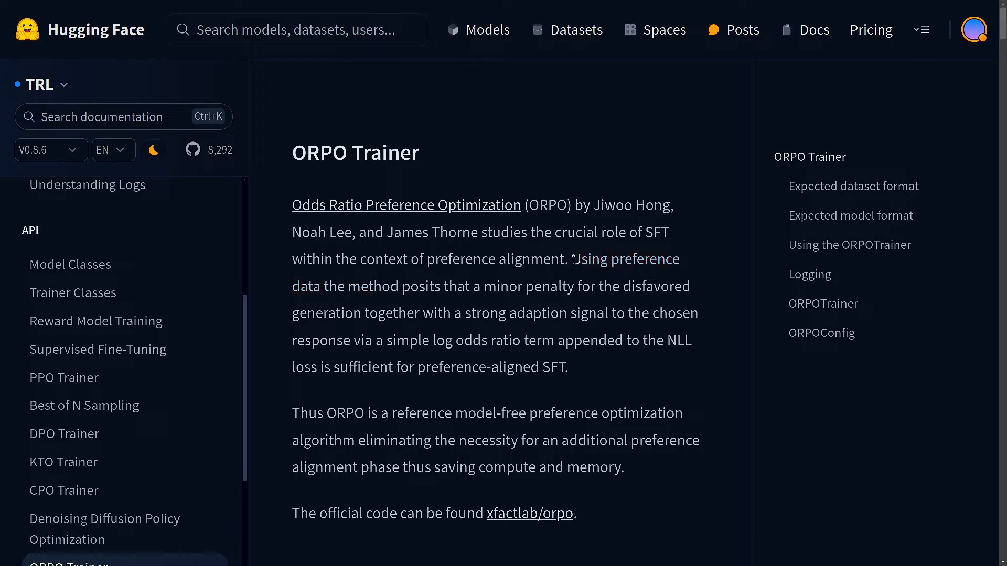
Step: Highlight the TRL docs sentences on using preference data and the odds ratio penalty
left_click_drag(571, 259, 454, 286)
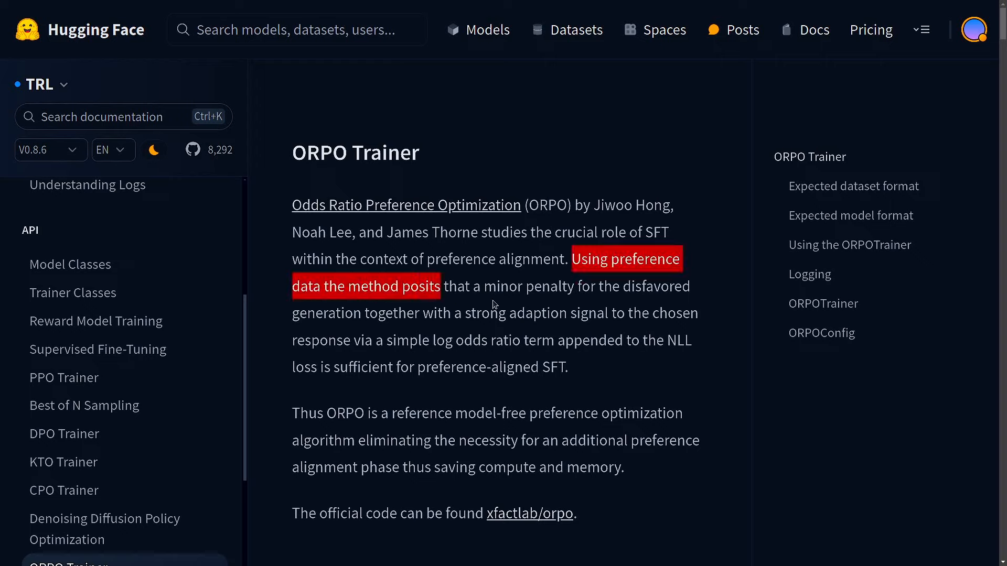
mouse_move(422, 327)
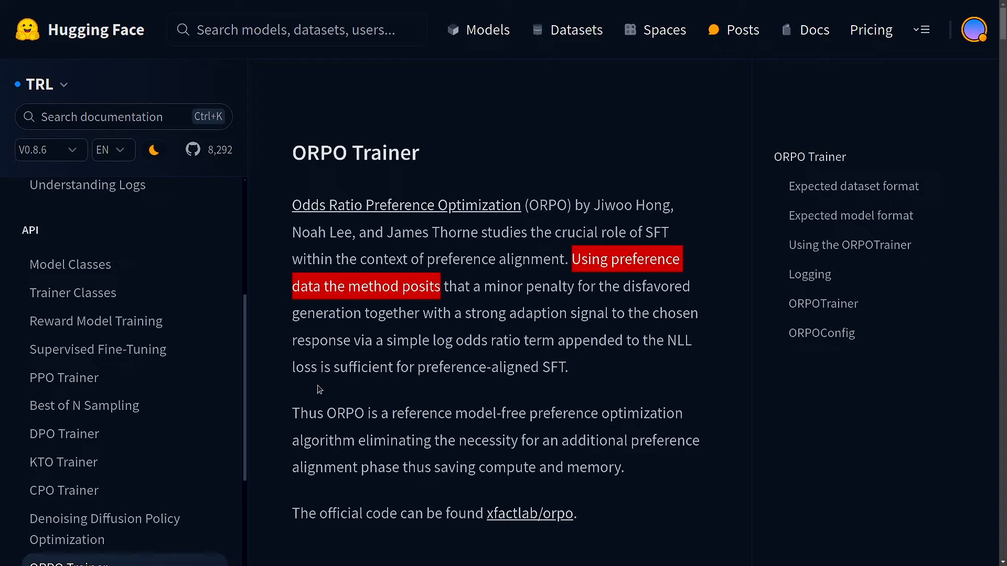
mouse_move(575, 375)
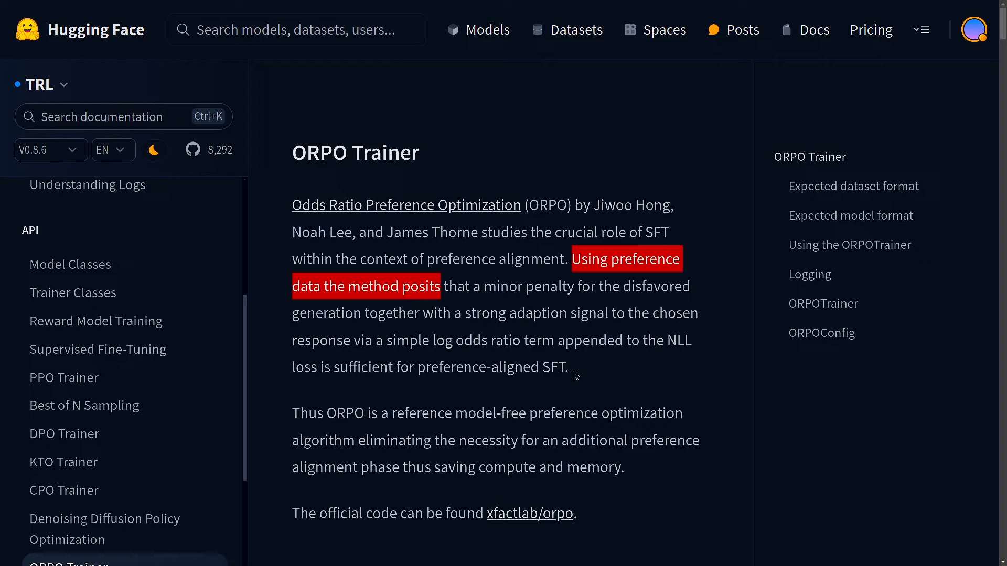
left_click_drag(572, 258, 568, 367)
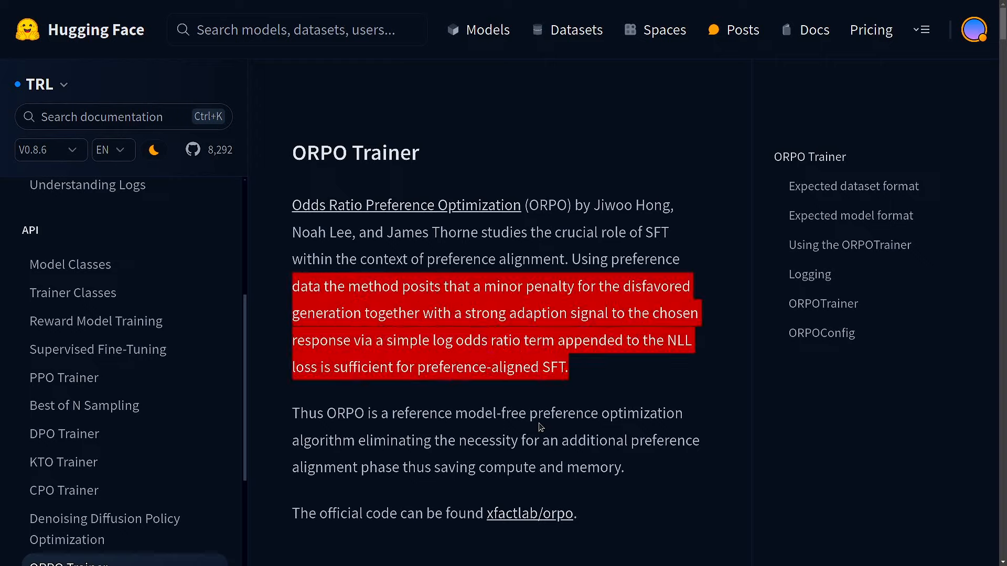
left_click(502, 357)
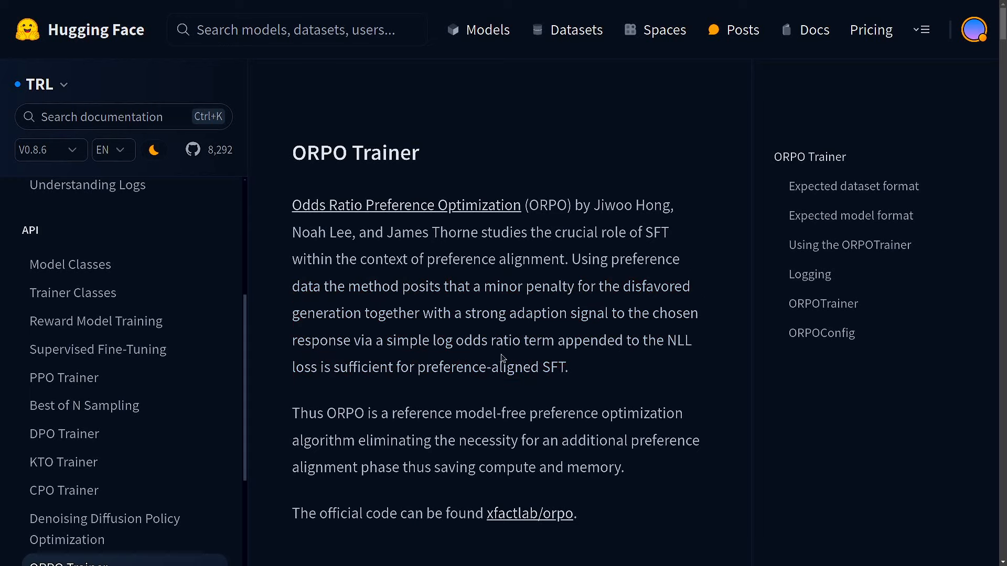
left_click_drag(373, 313, 568, 366)
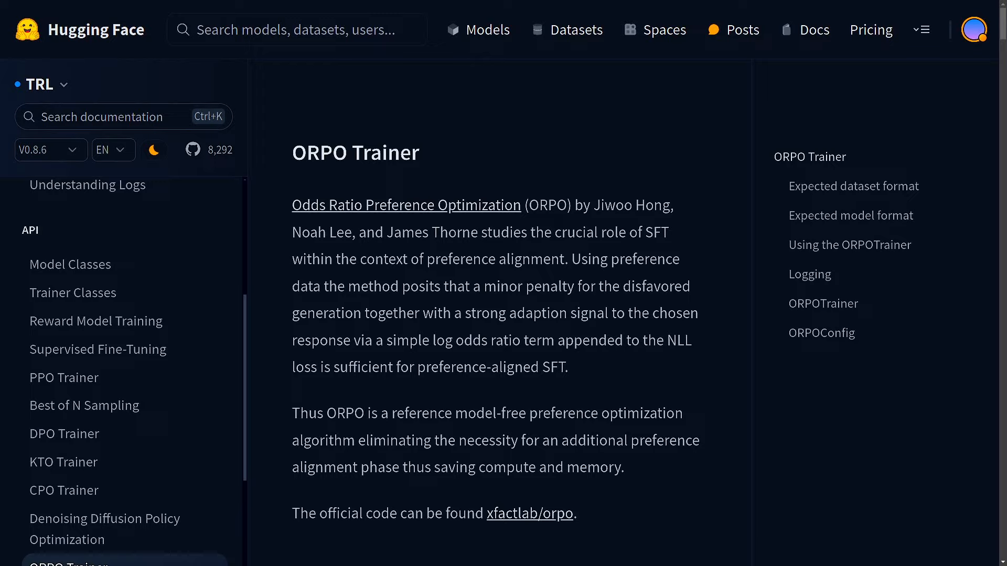
Step: Bring the orpo_dataset_dict example with its prompt, chosen and rejected lists into view
scroll("down", 3)
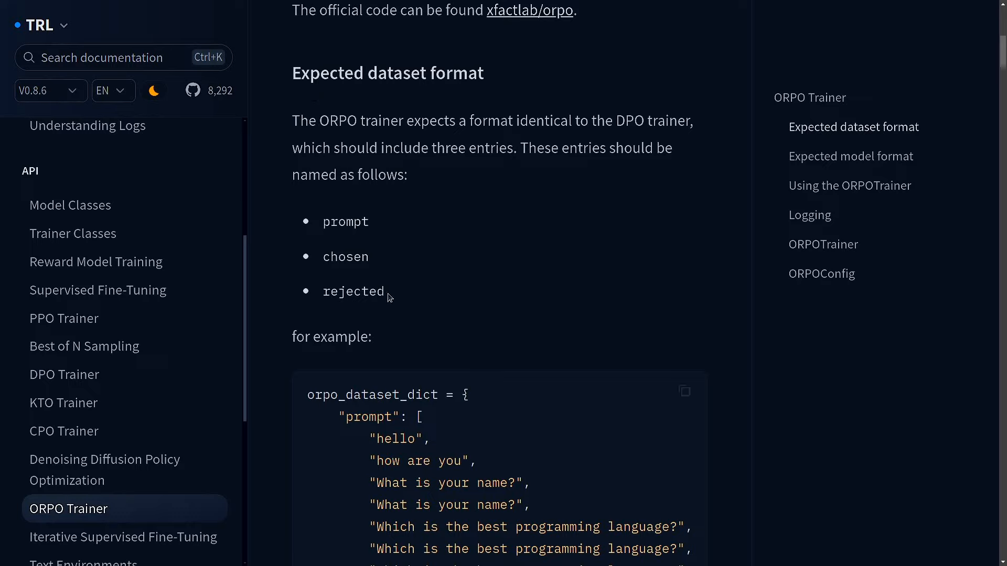
mouse_move(303, 95)
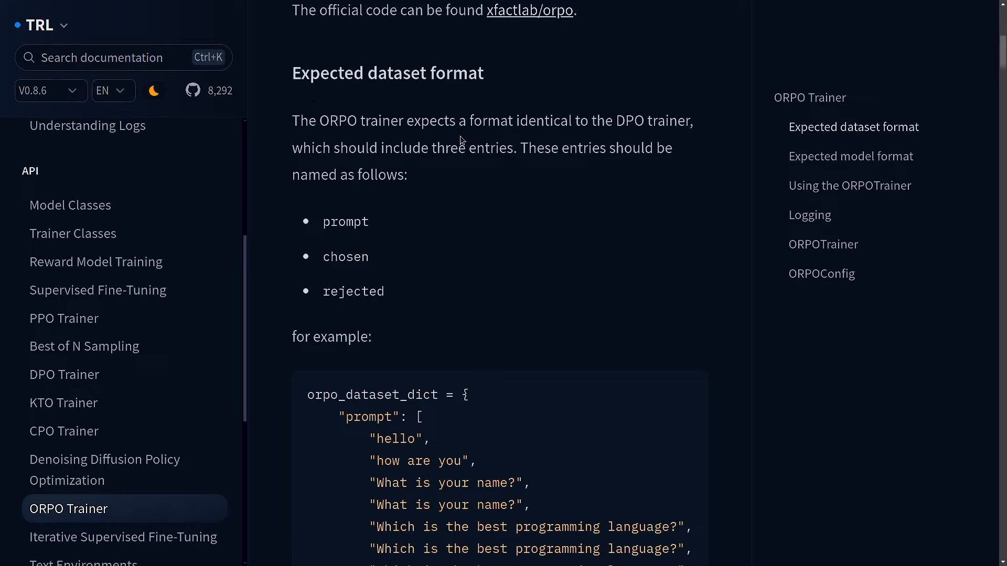
left_click_drag(615, 121, 692, 120)
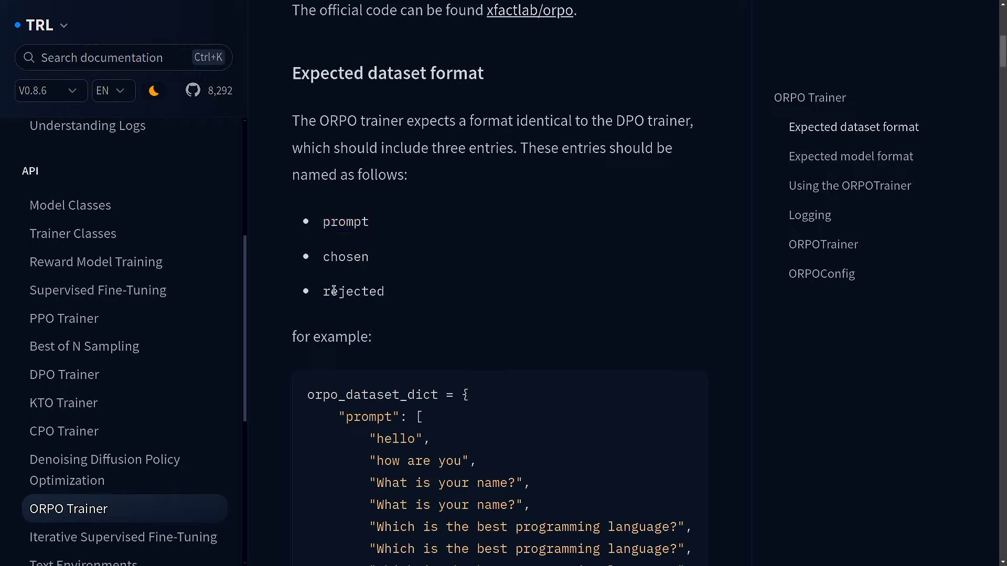
scroll("down", 3)
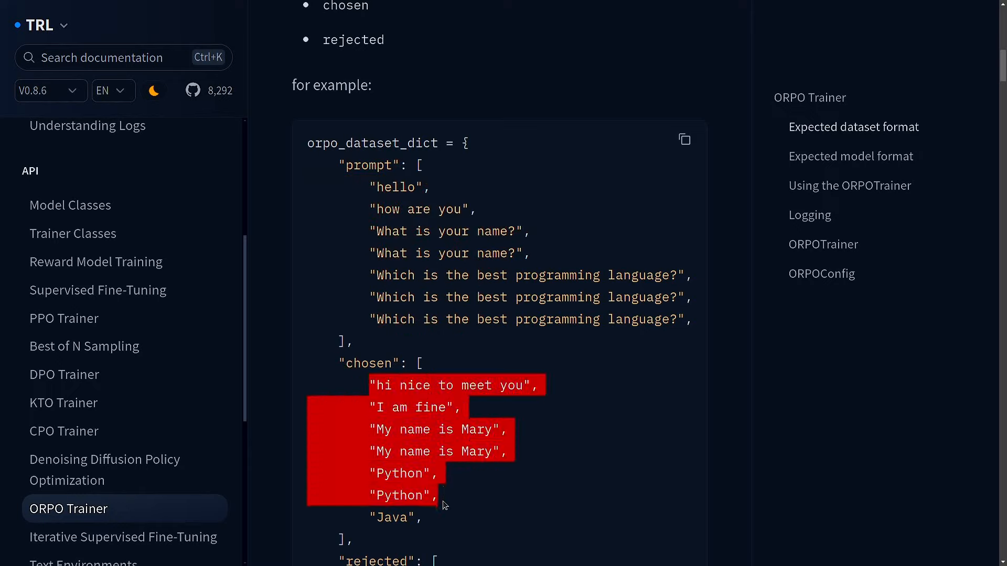
scroll("down", 3)
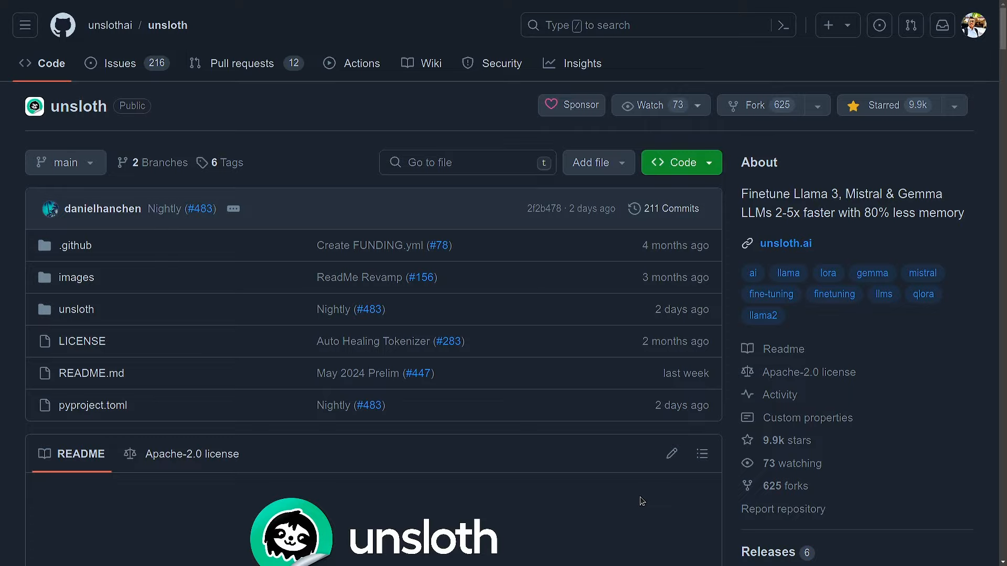
Step: Scroll down the unslothai/unsloth repository README on GitHub
scroll("down", 3)
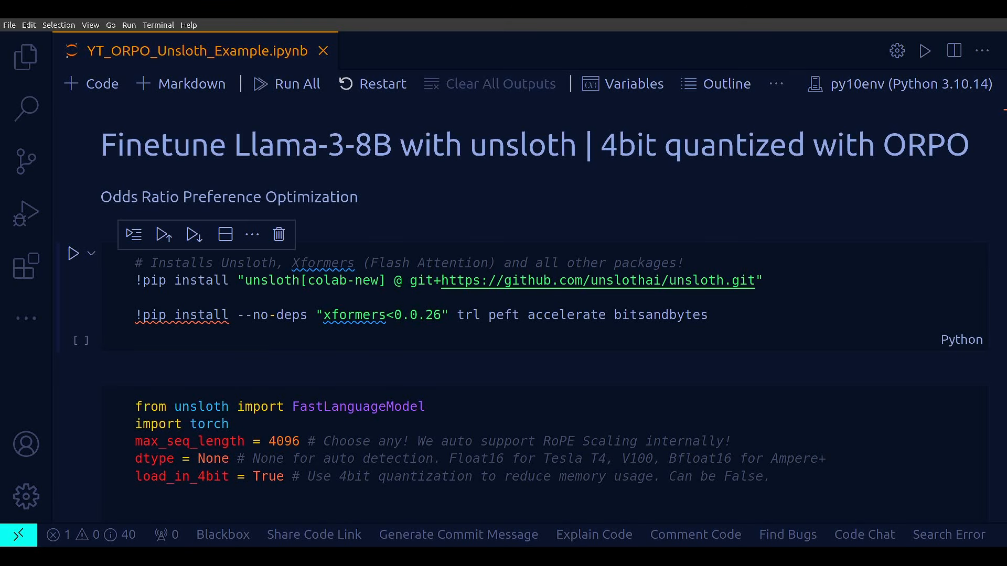
mouse_move(815, 258)
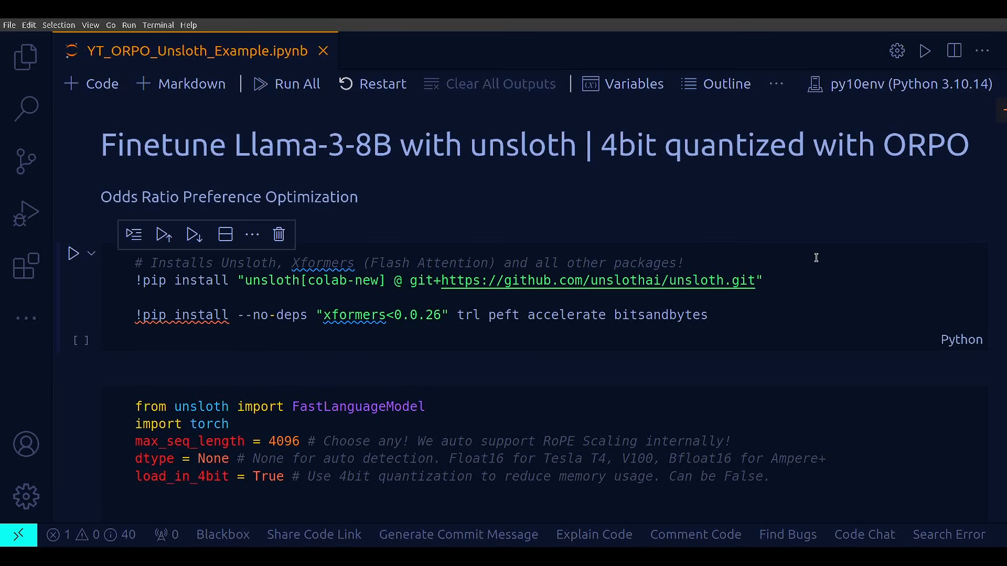
mouse_move(402, 349)
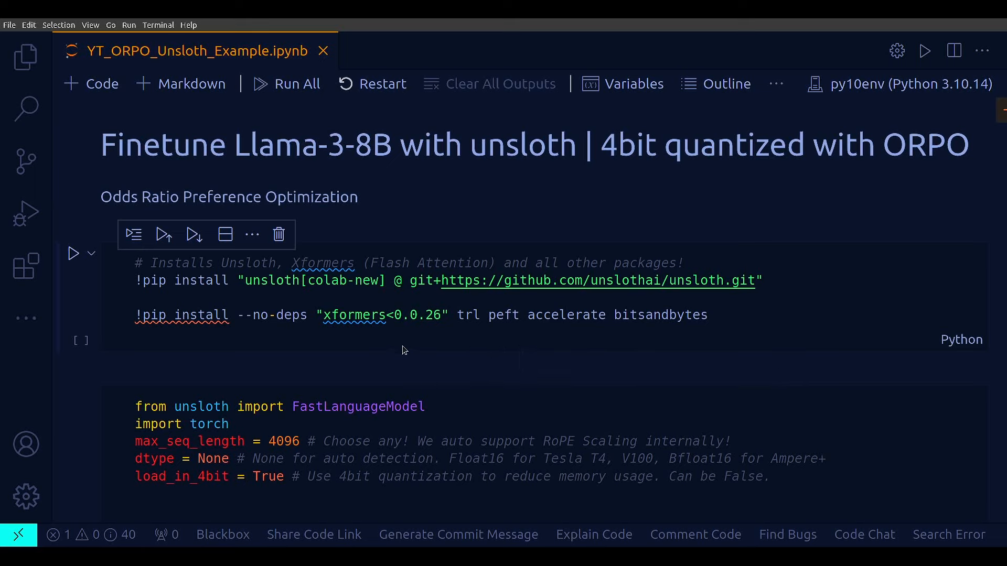
double_click(347, 280)
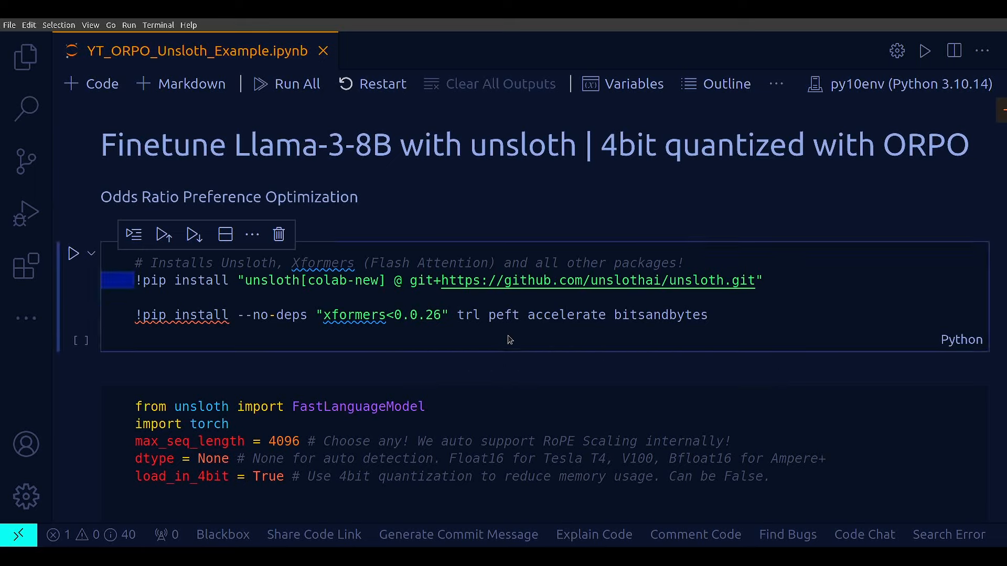
double_click(468, 314)
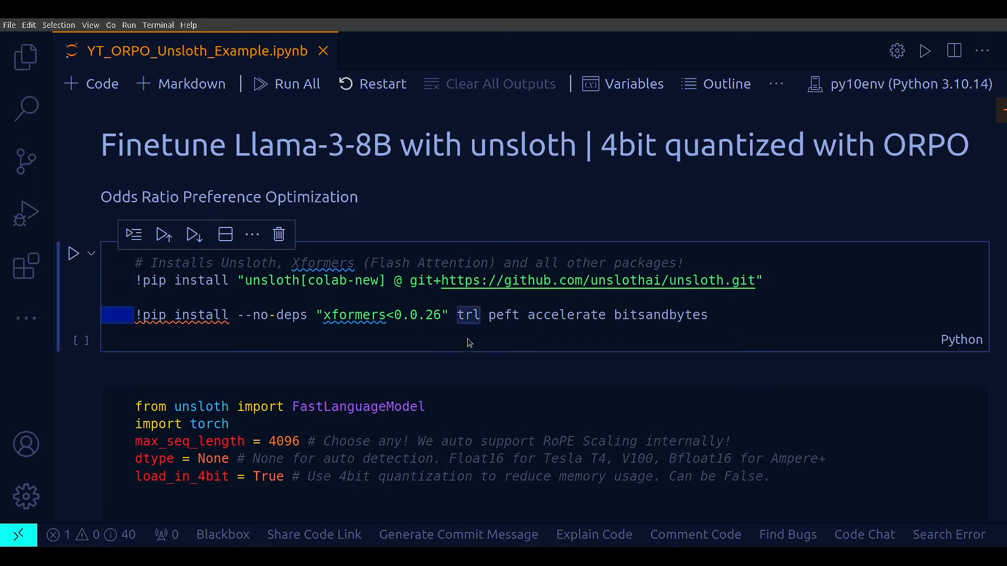
left_click(571, 314)
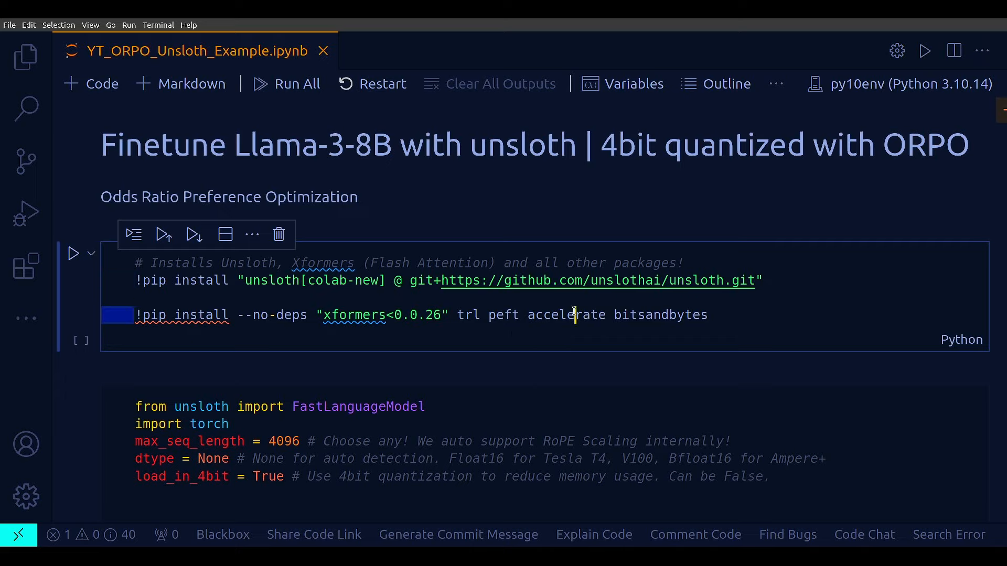
double_click(659, 315)
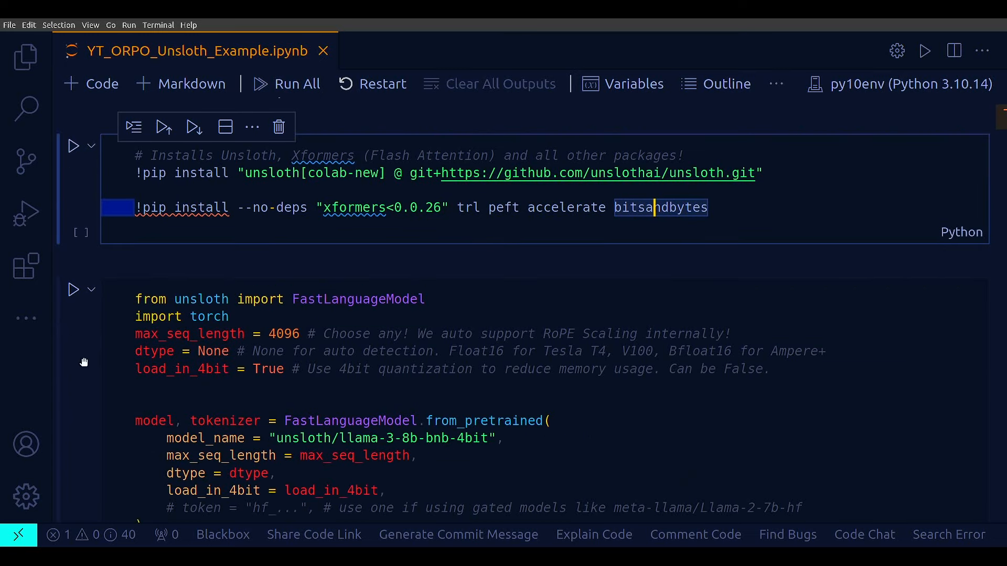
Step: Highlight the quantized model name and max_seq_length, adding a blank line after import torch
double_click(424, 369)
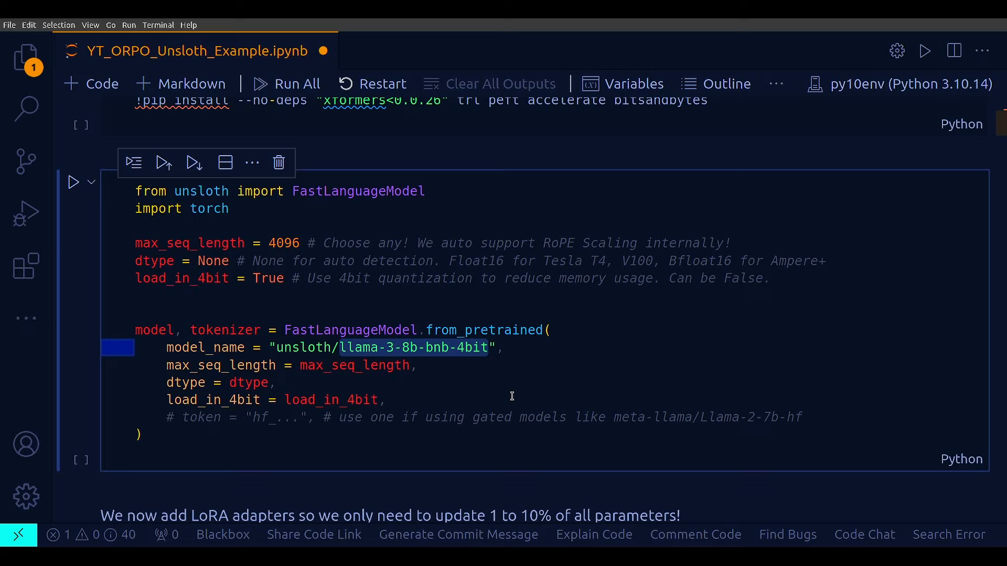
mouse_move(480, 434)
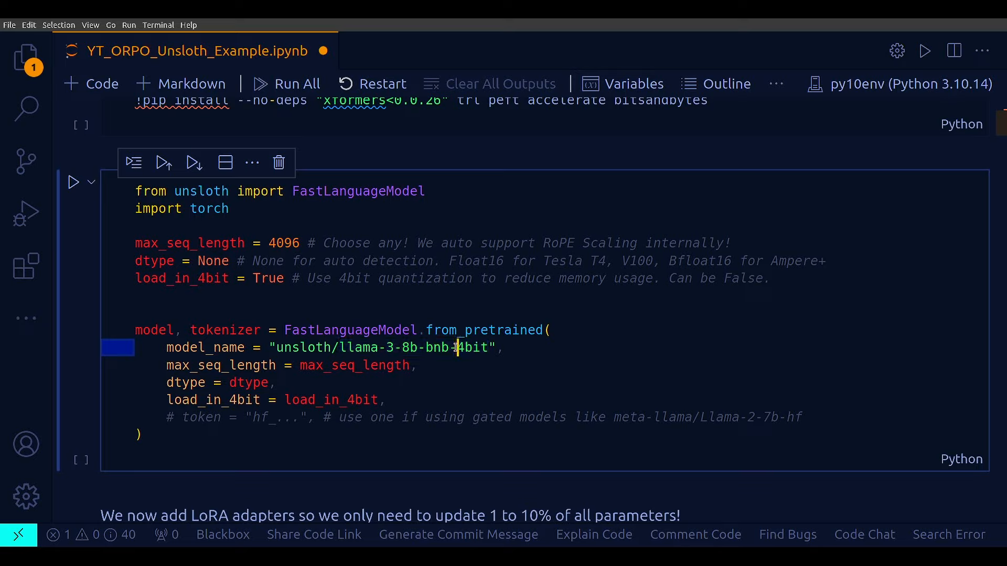
double_click(472, 347)
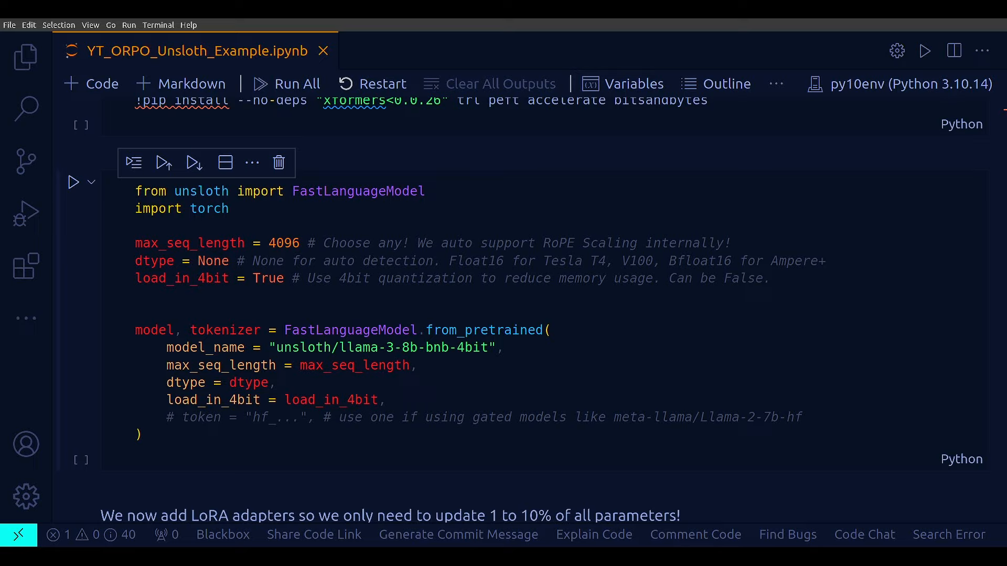
double_click(166, 243)
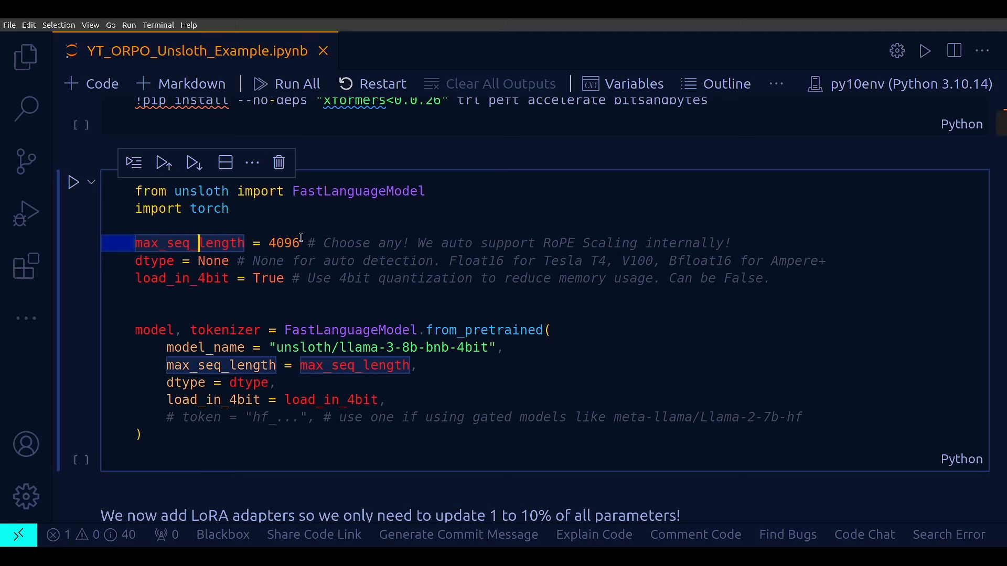
mouse_move(485, 329)
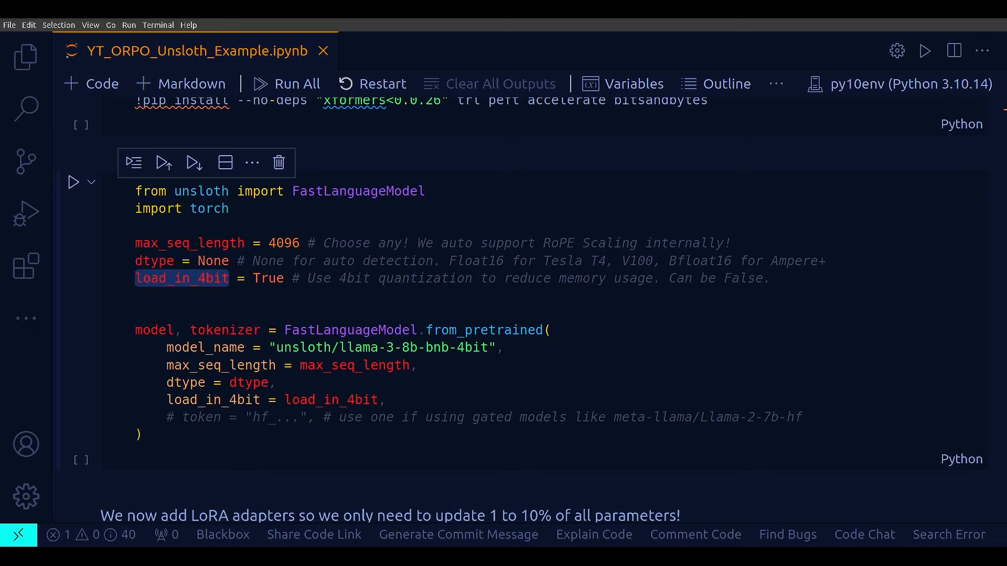
mouse_move(268, 294)
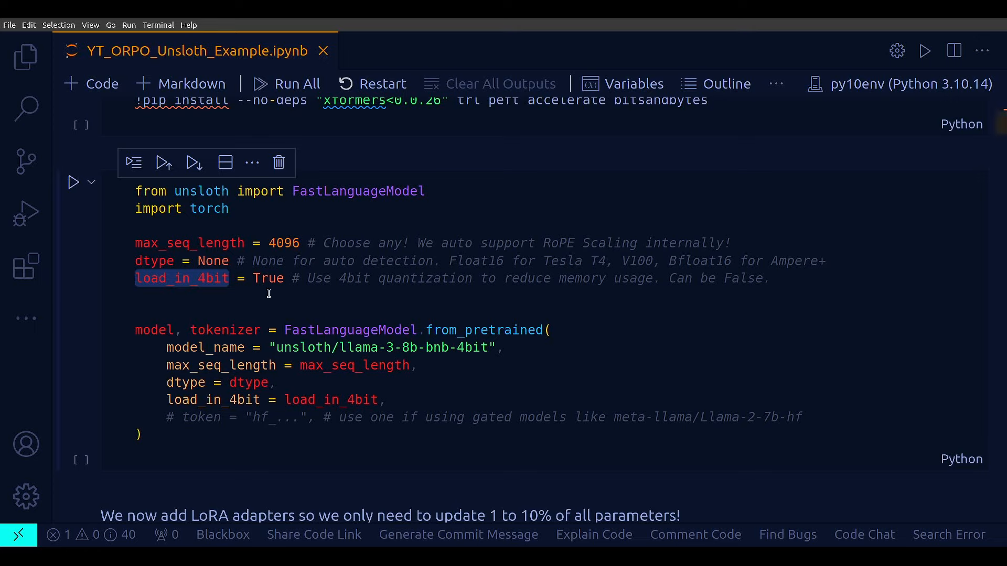
mouse_move(549, 368)
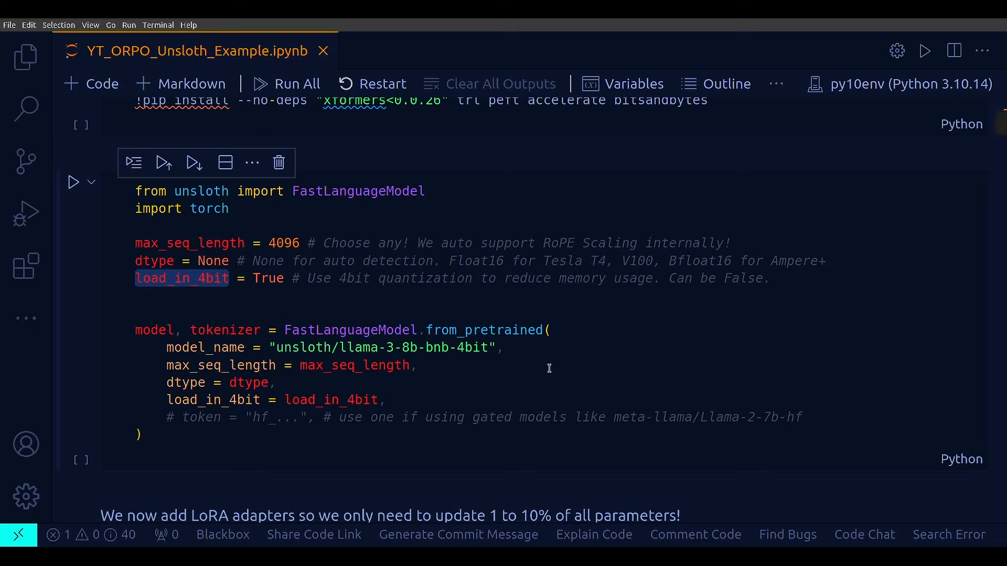
scroll("down", 3)
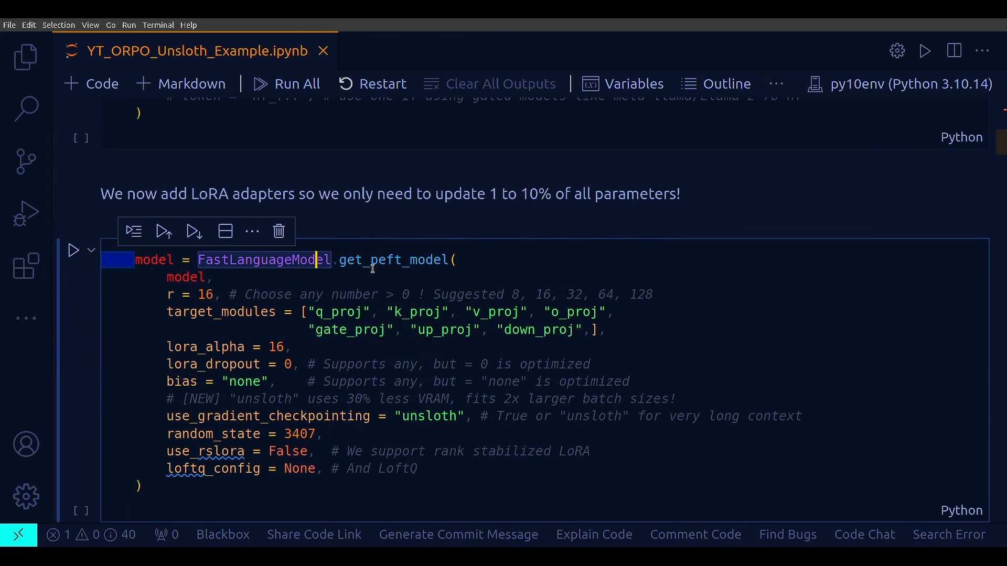
mouse_move(290, 276)
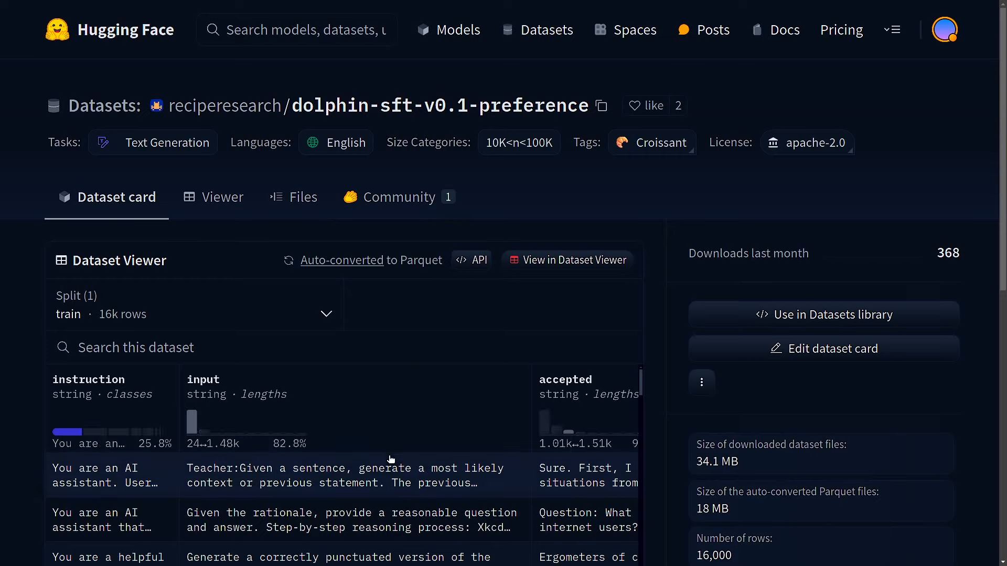
Step: Scroll the embedded Dataset Viewer, then switch to the Viewer tab's full rows table
scroll("down", 3)
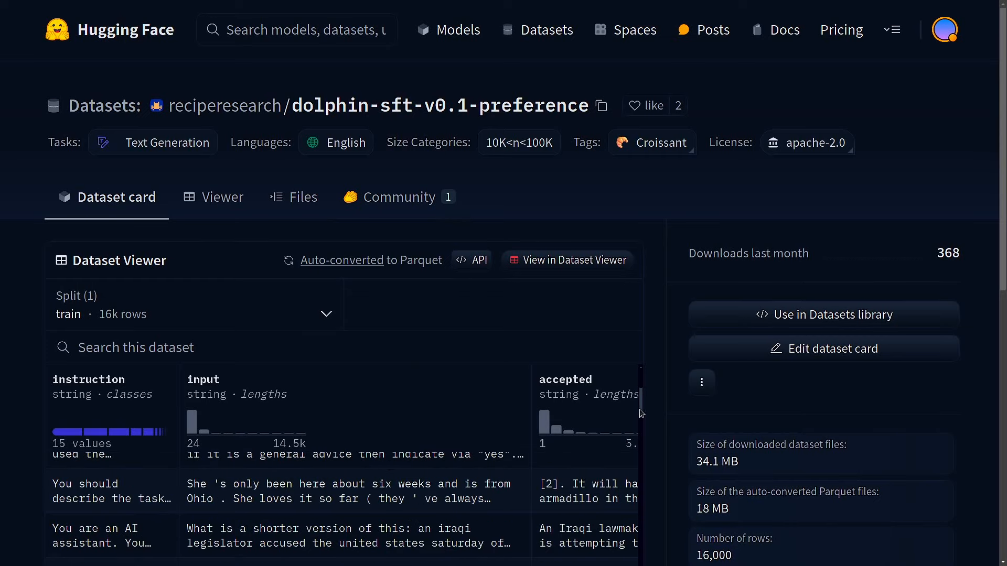
scroll("down", 3)
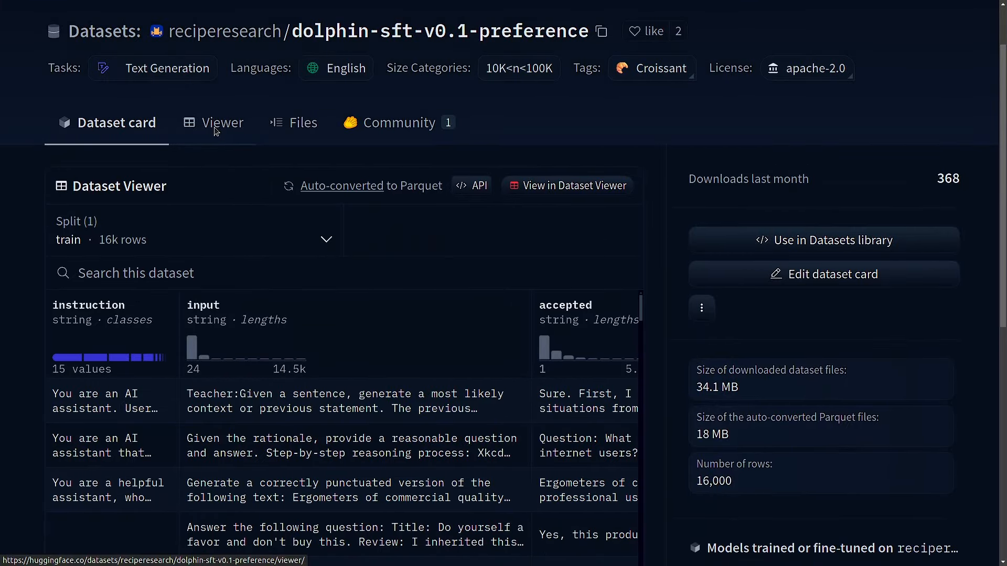
left_click(223, 123)
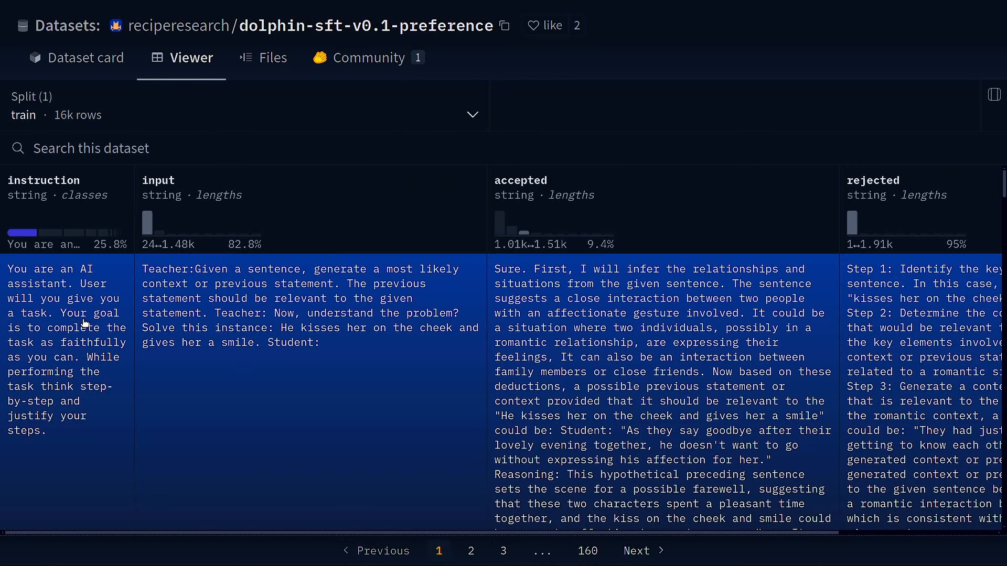
mouse_move(82, 324)
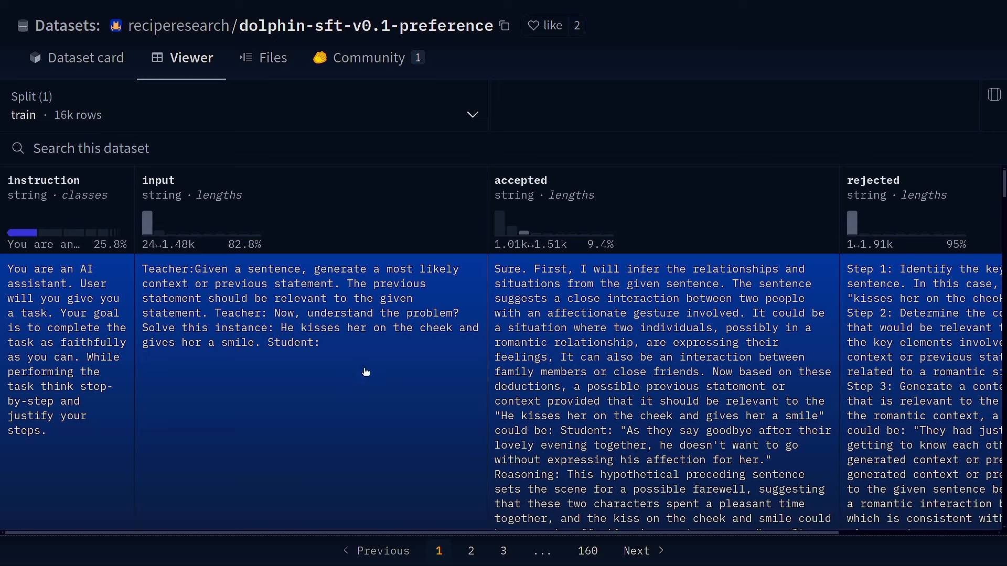
mouse_move(859, 361)
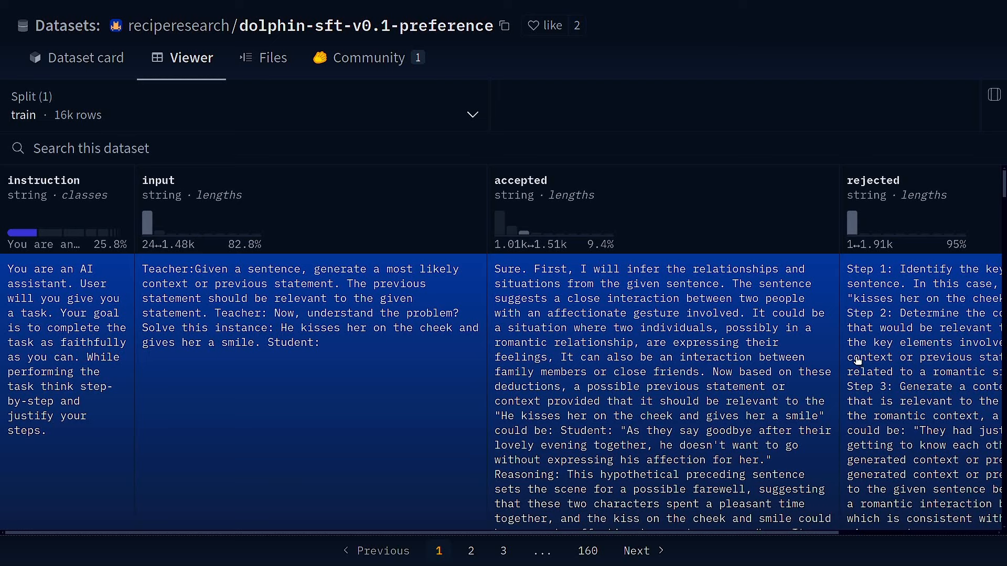
mouse_move(902, 403)
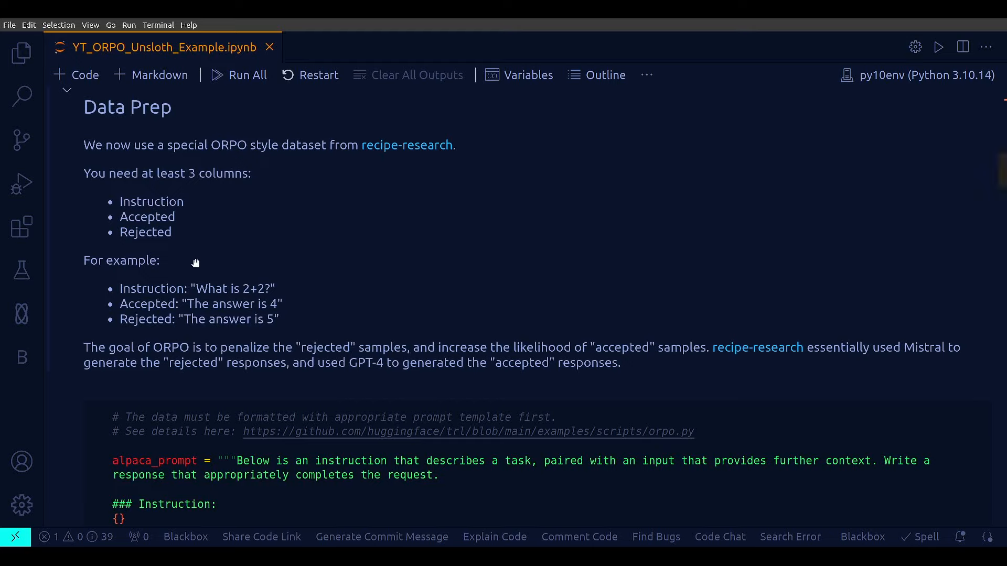
mouse_move(136, 229)
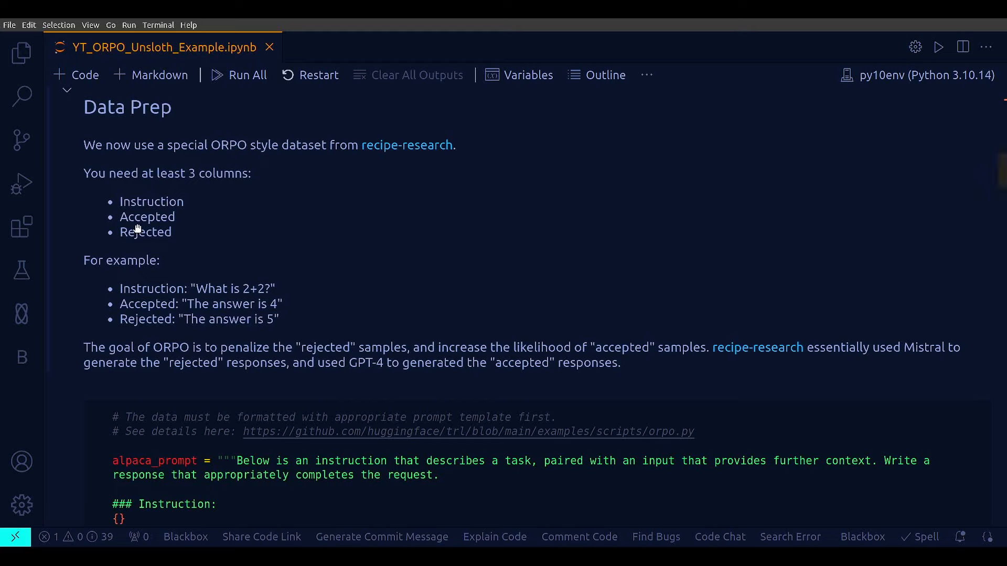
mouse_move(162, 235)
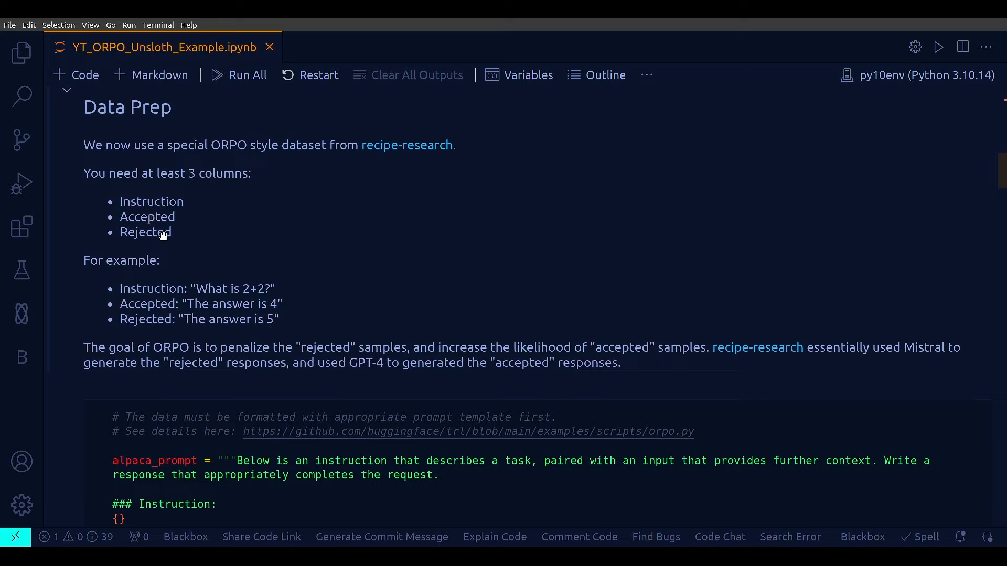
mouse_move(162, 238)
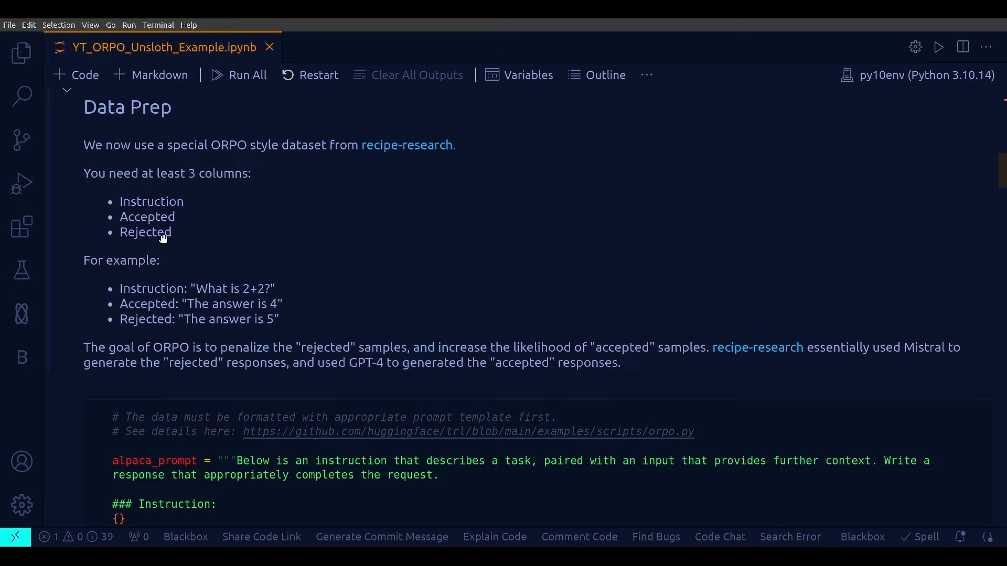
mouse_move(195, 375)
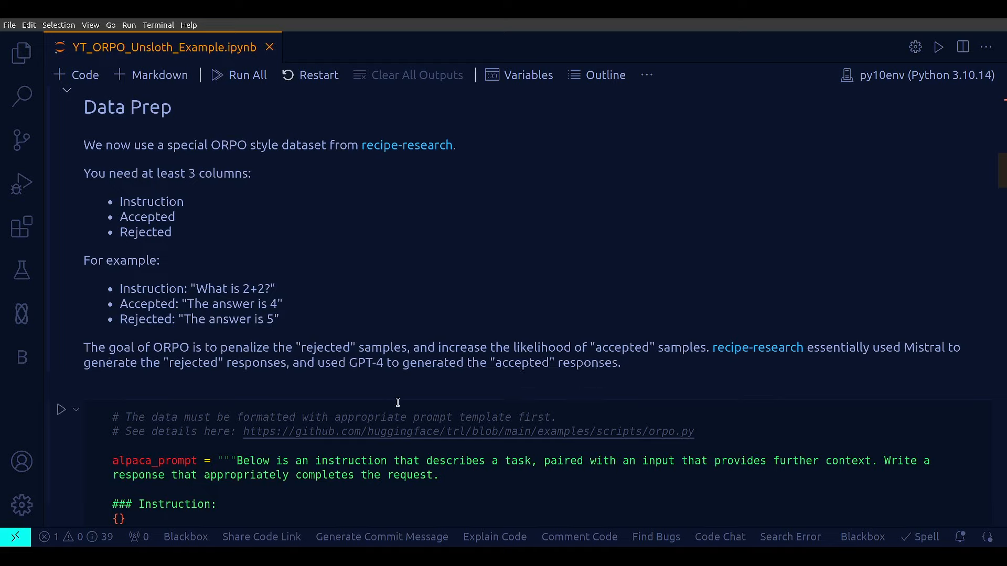
scroll("down", 3)
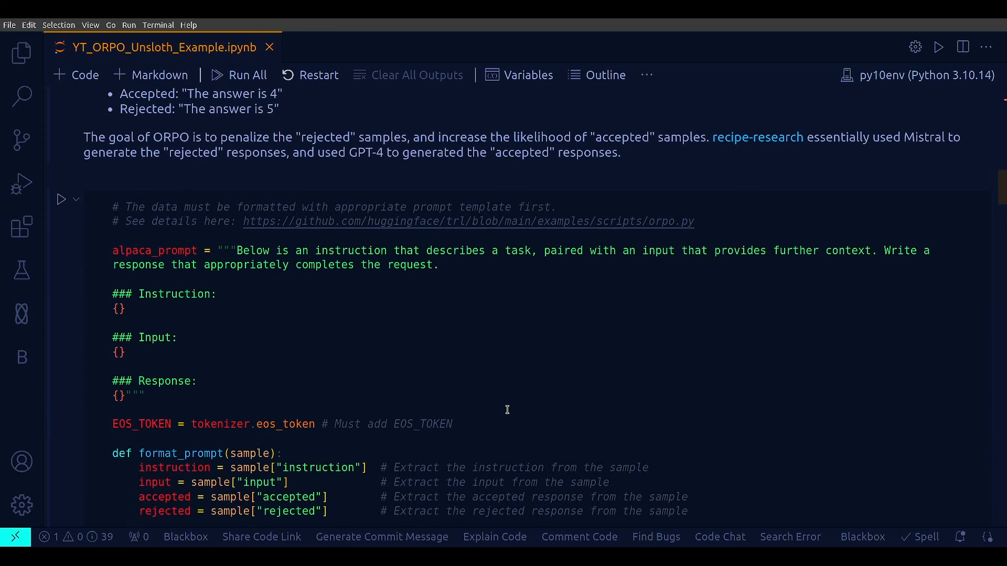
scroll("down", 3)
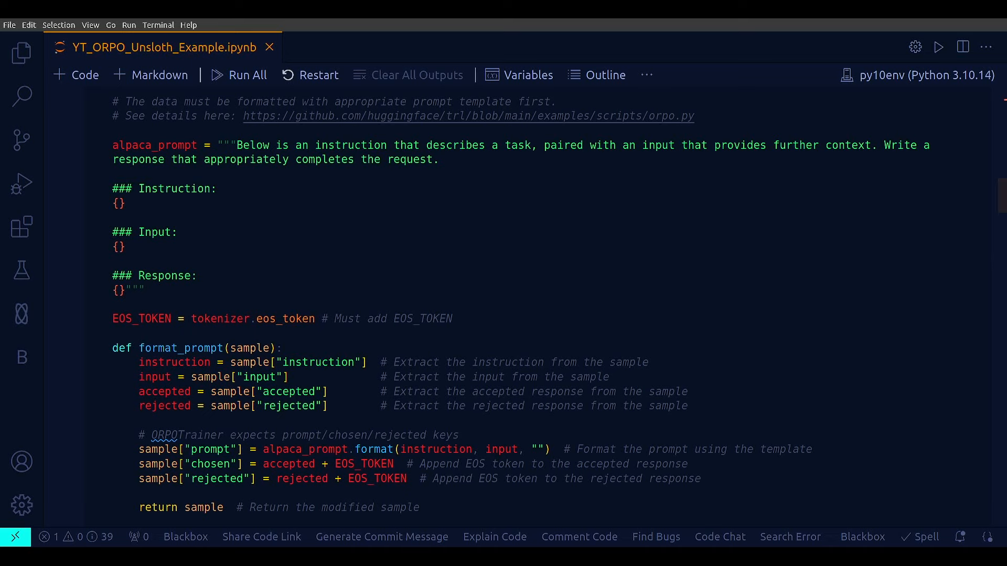
scroll("down", 3)
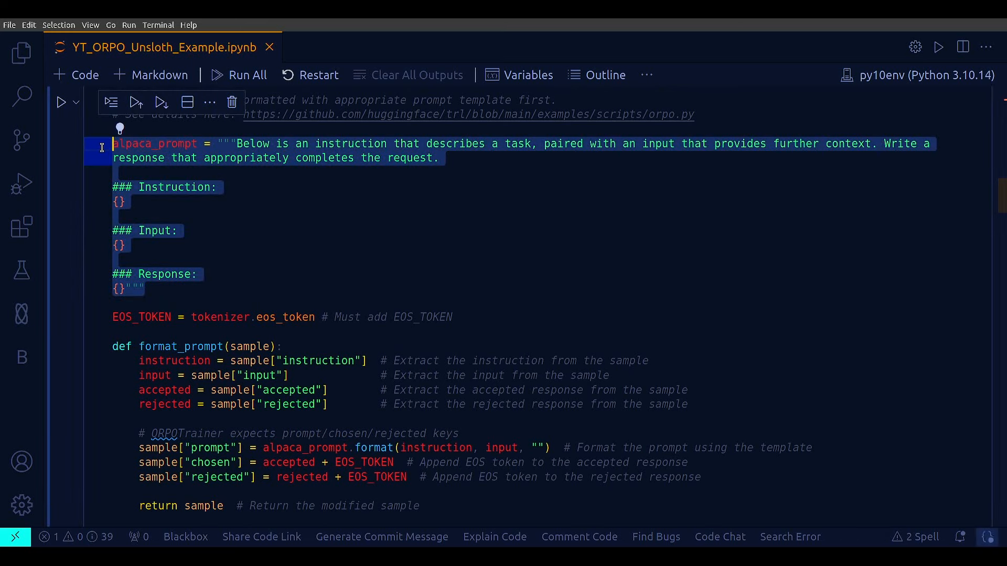
mouse_move(165, 152)
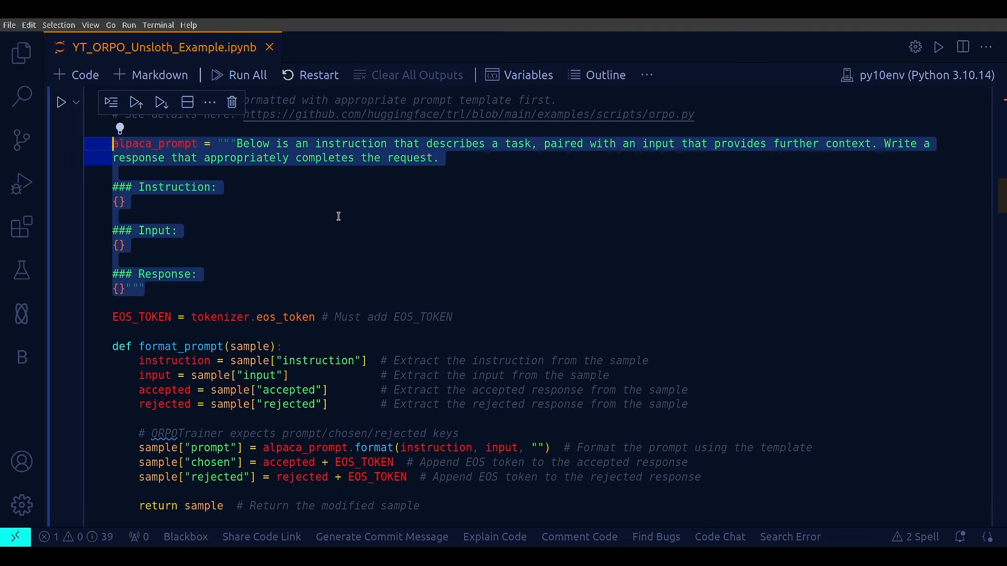
mouse_move(298, 268)
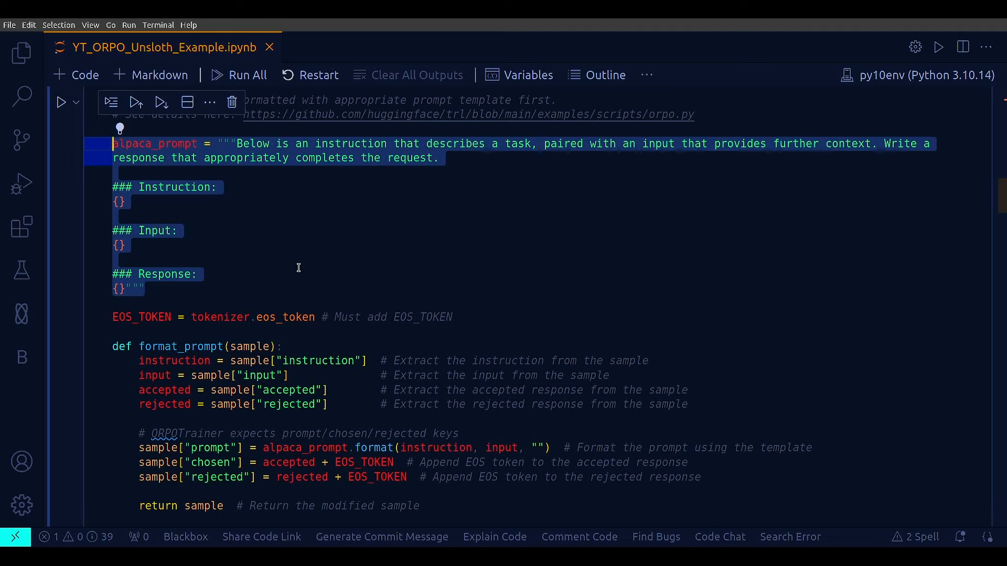
left_click(193, 187)
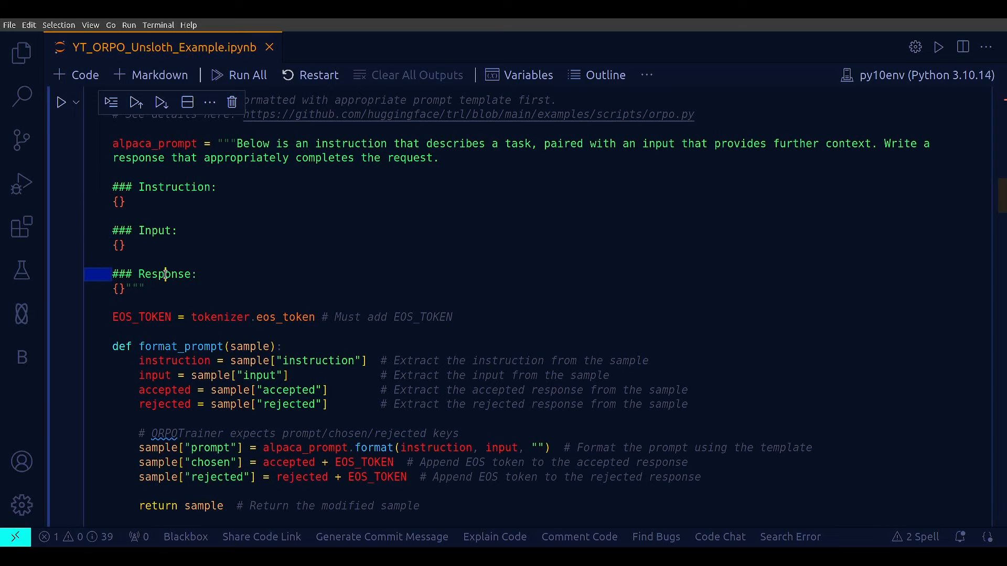
scroll("down", 3)
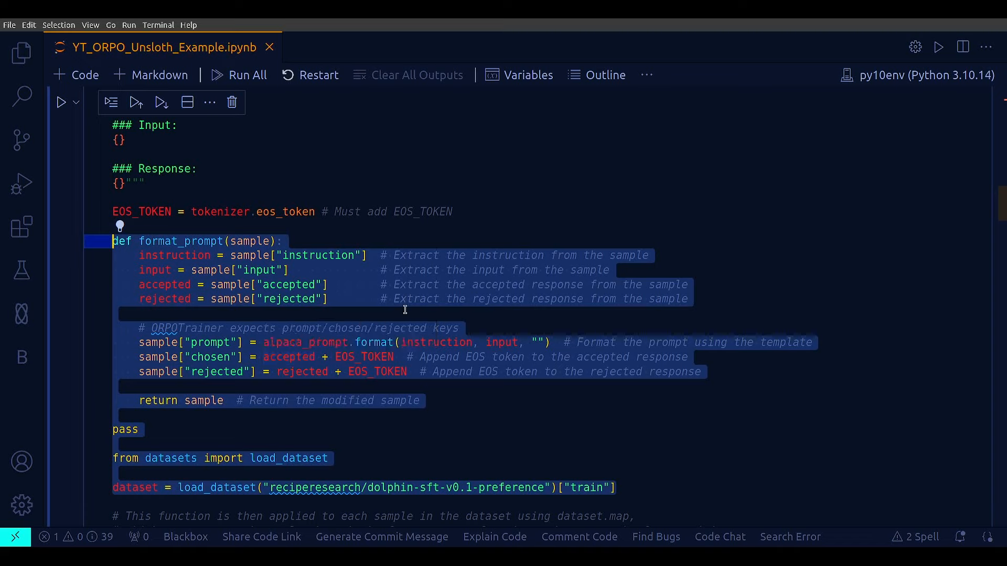
mouse_move(635, 450)
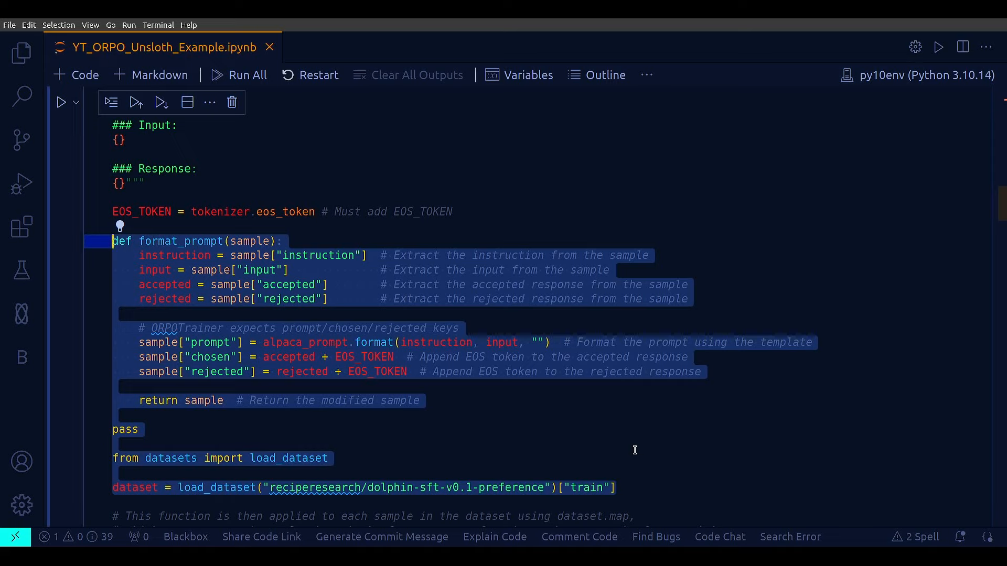
mouse_move(892, 419)
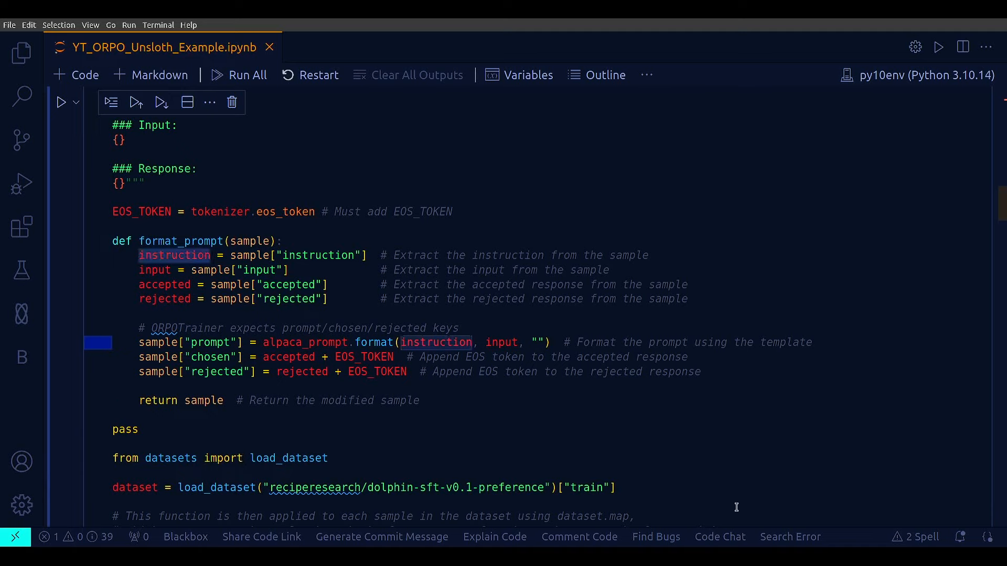
left_click(222, 357)
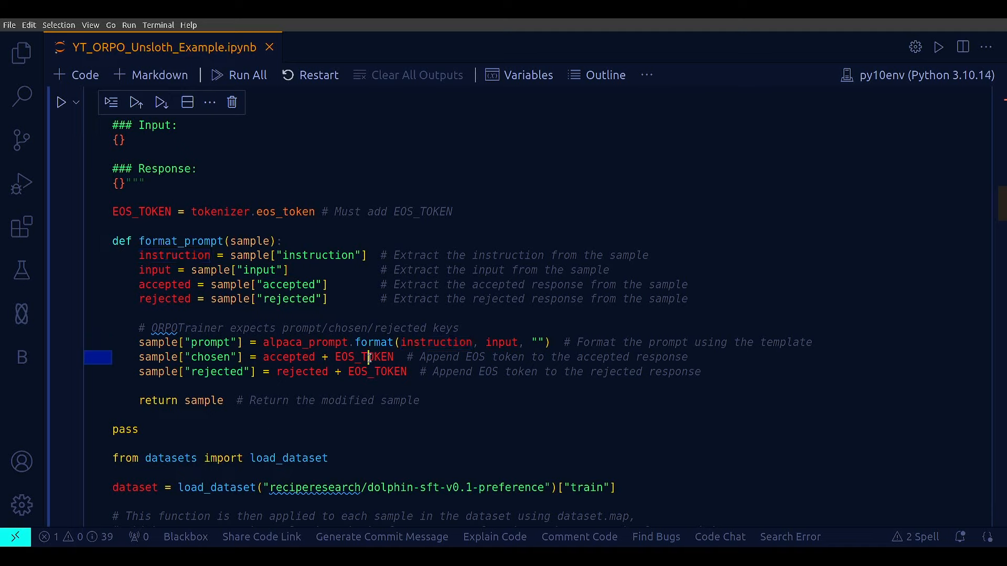
double_click(288, 358)
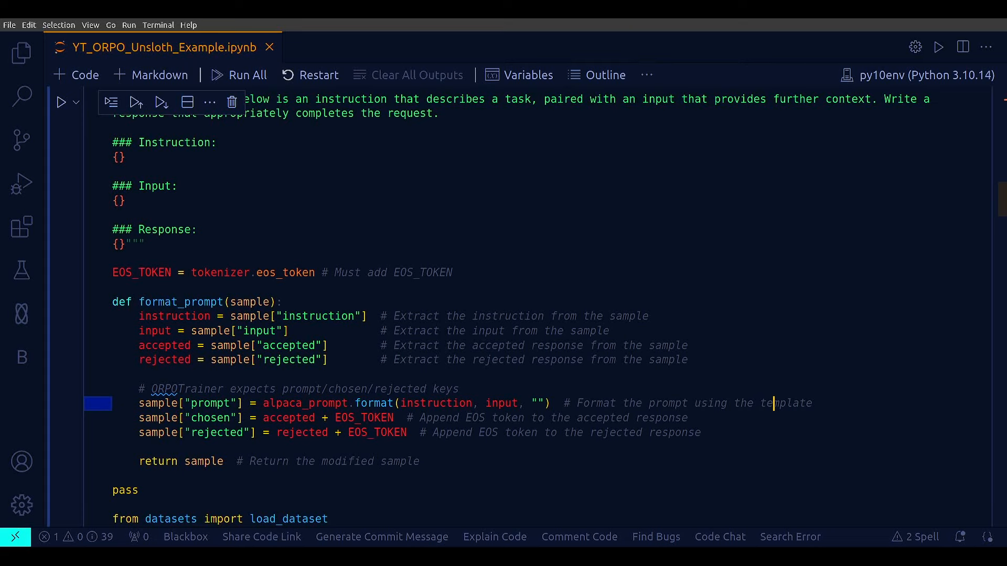
mouse_move(245, 490)
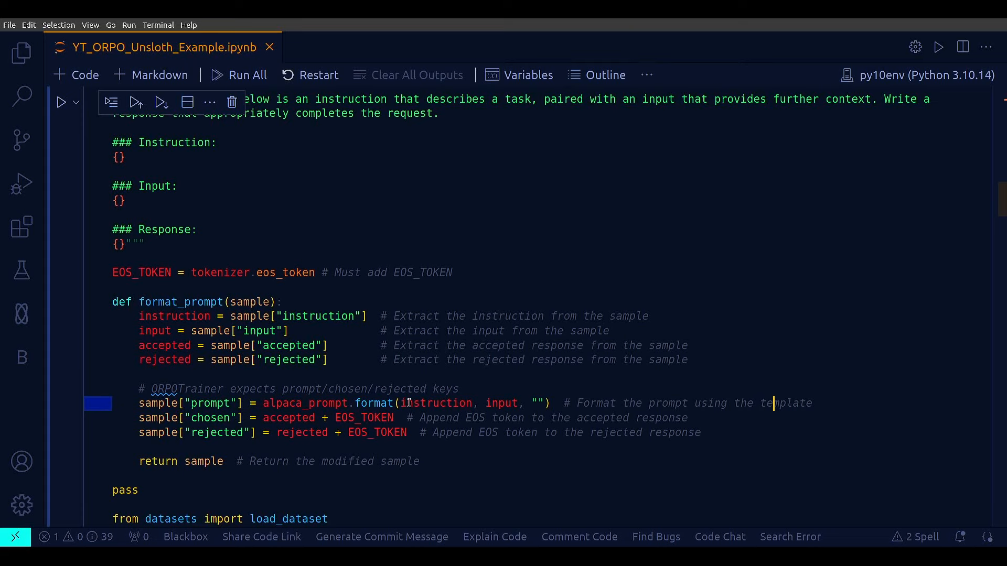
double_click(437, 403)
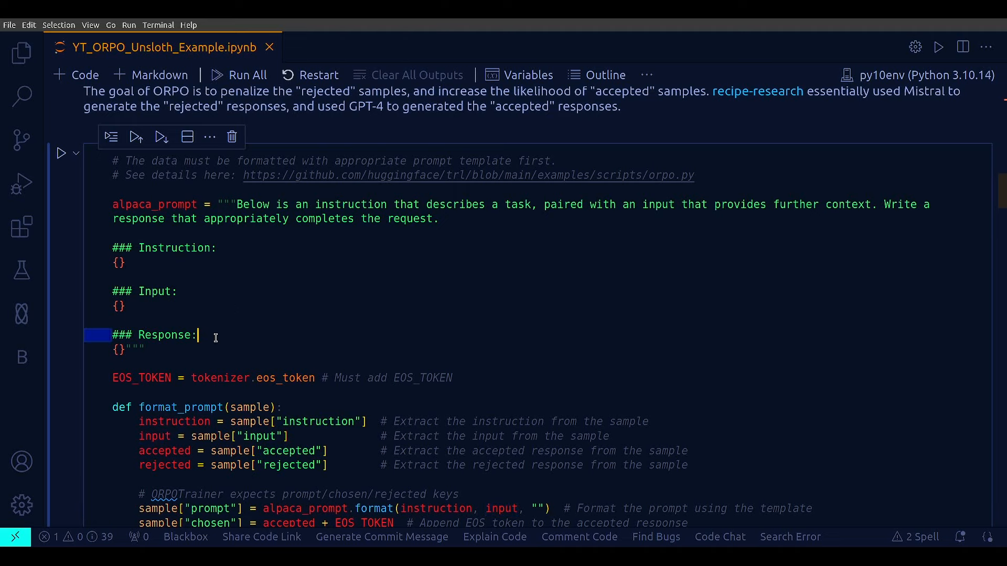
scroll("down", 3)
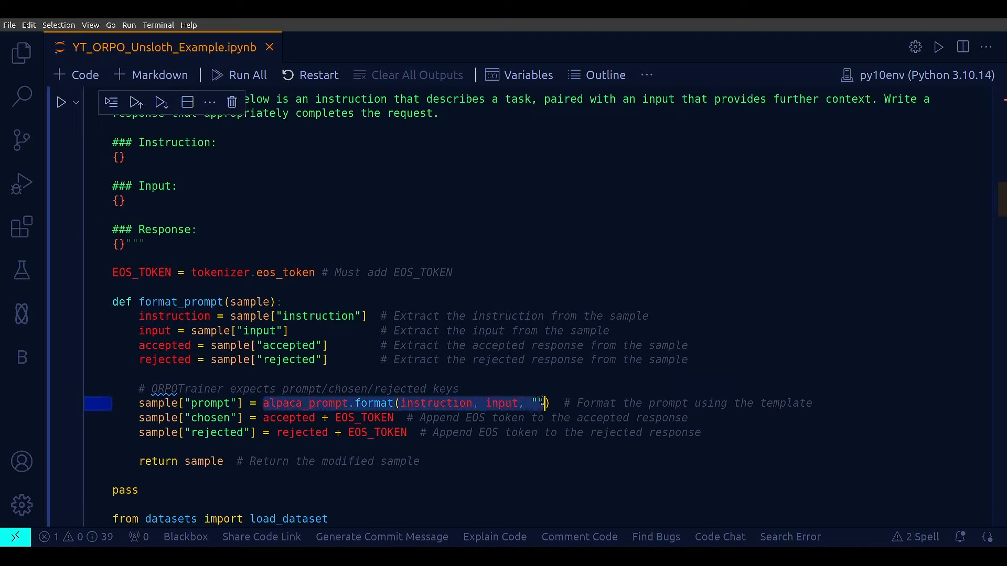
left_click(526, 403)
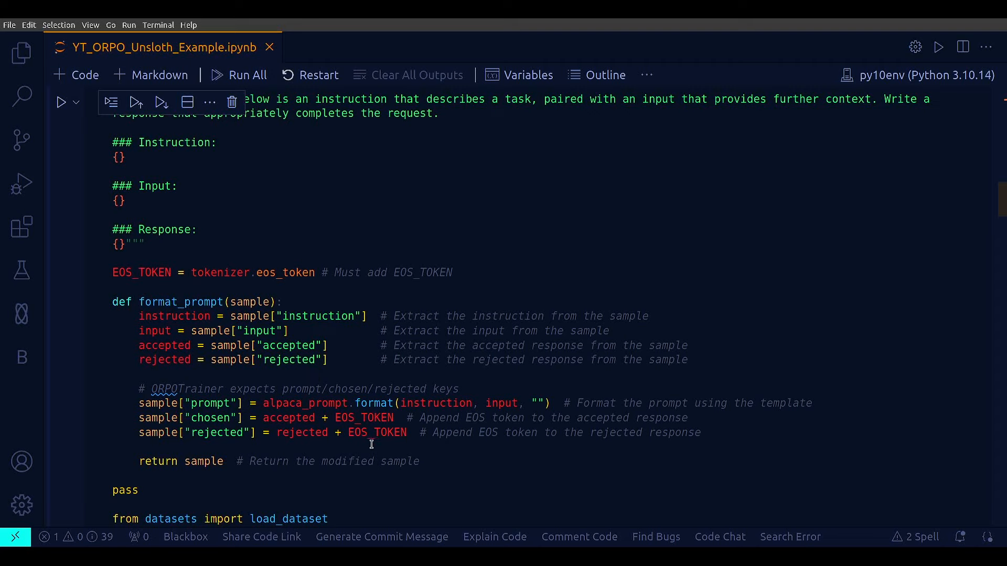
double_click(363, 418)
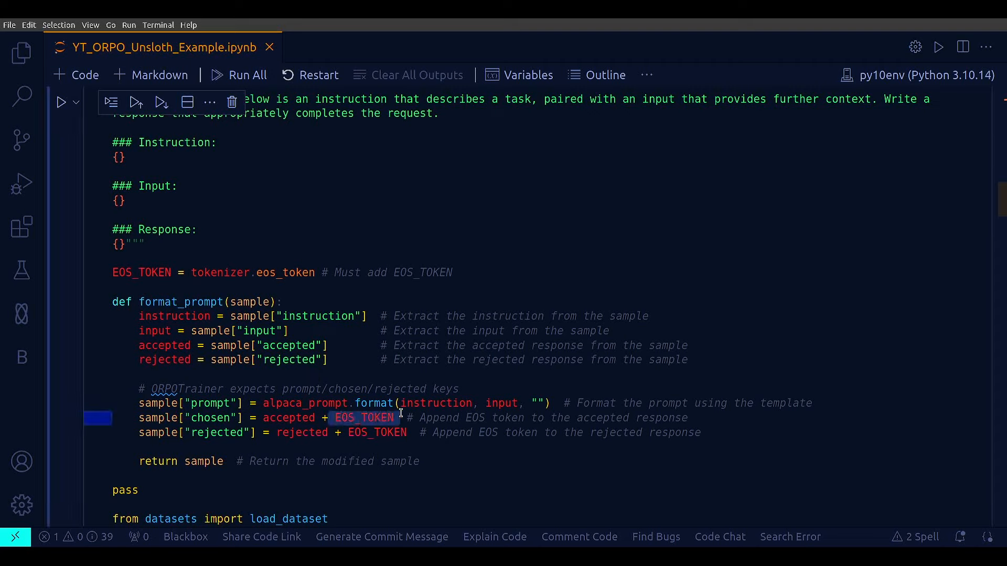
mouse_move(241, 445)
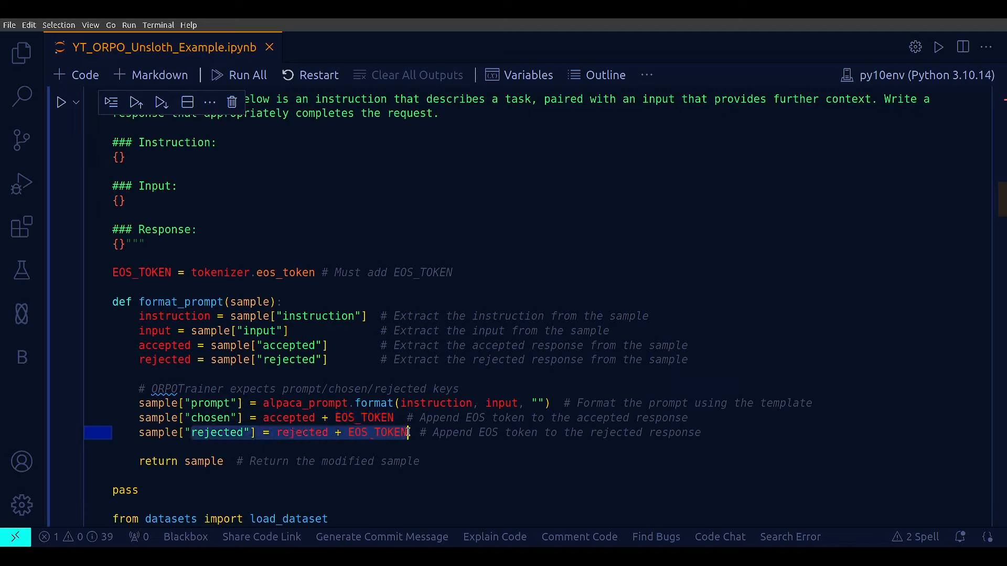
left_click(231, 417)
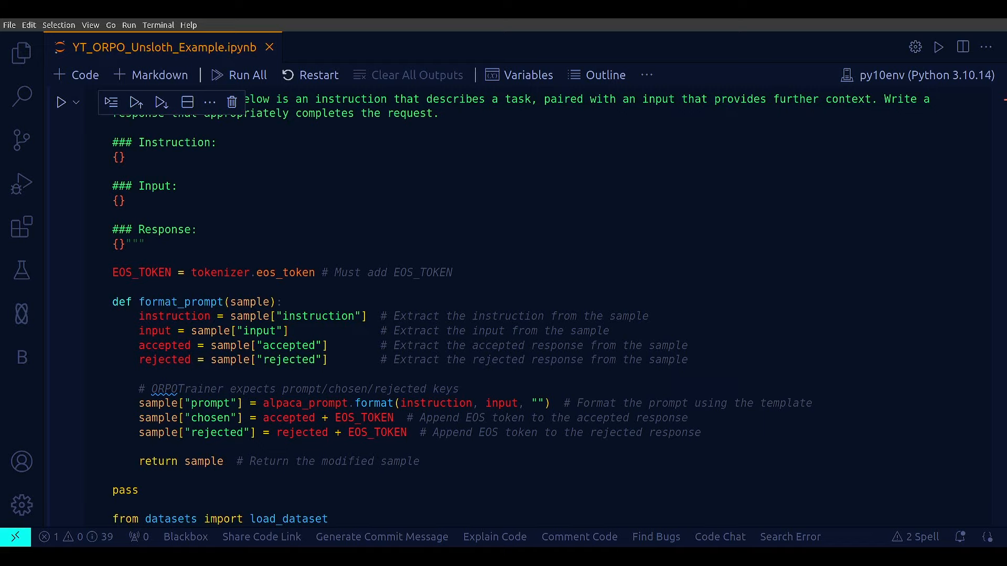
mouse_move(257, 478)
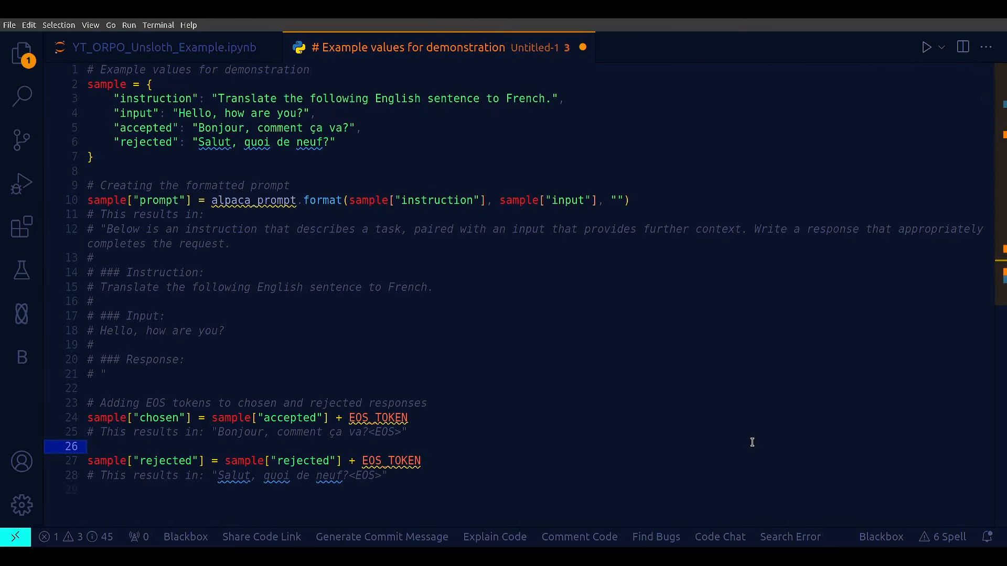
mouse_move(349, 327)
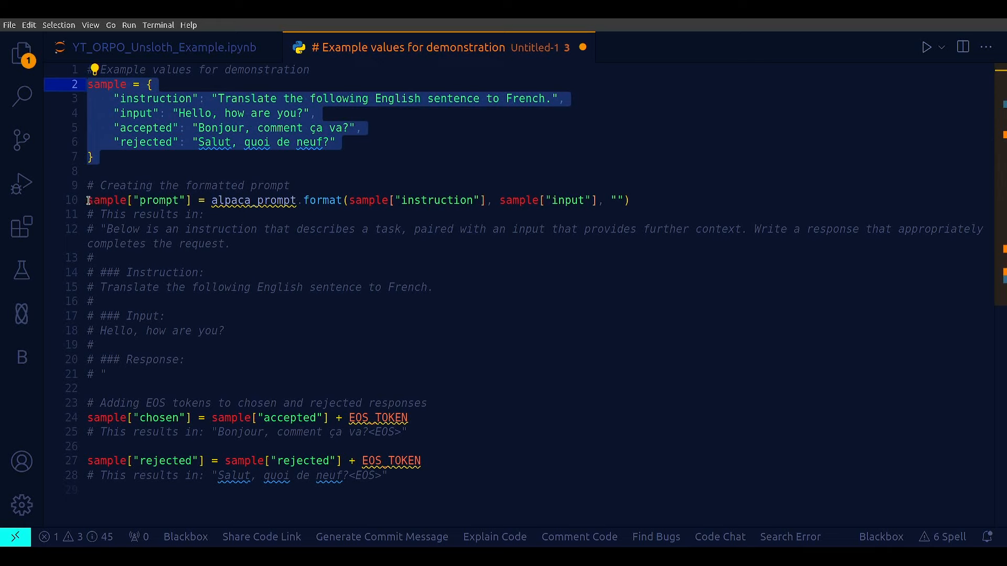
double_click(252, 200)
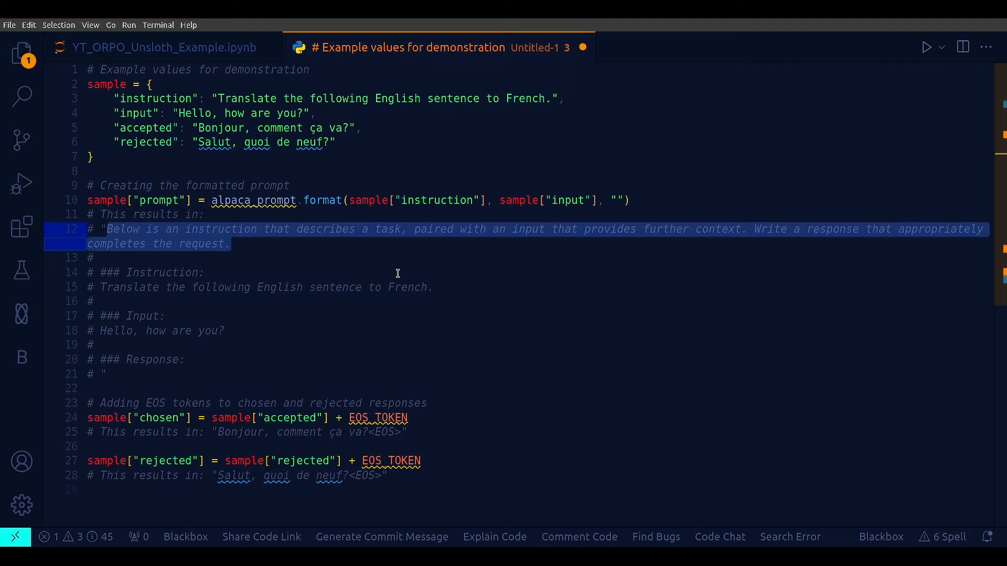
double_click(164, 272)
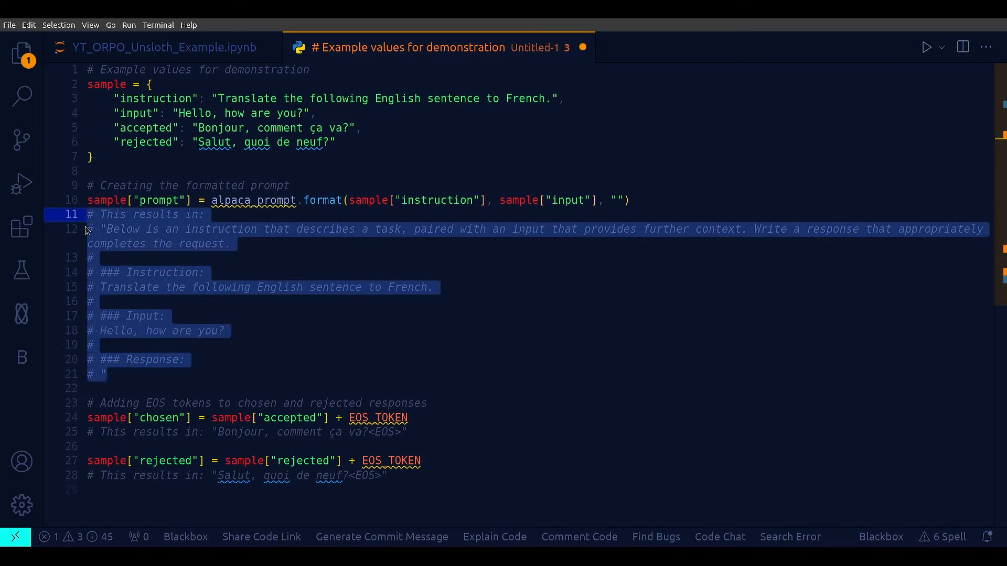
left_click(163, 418)
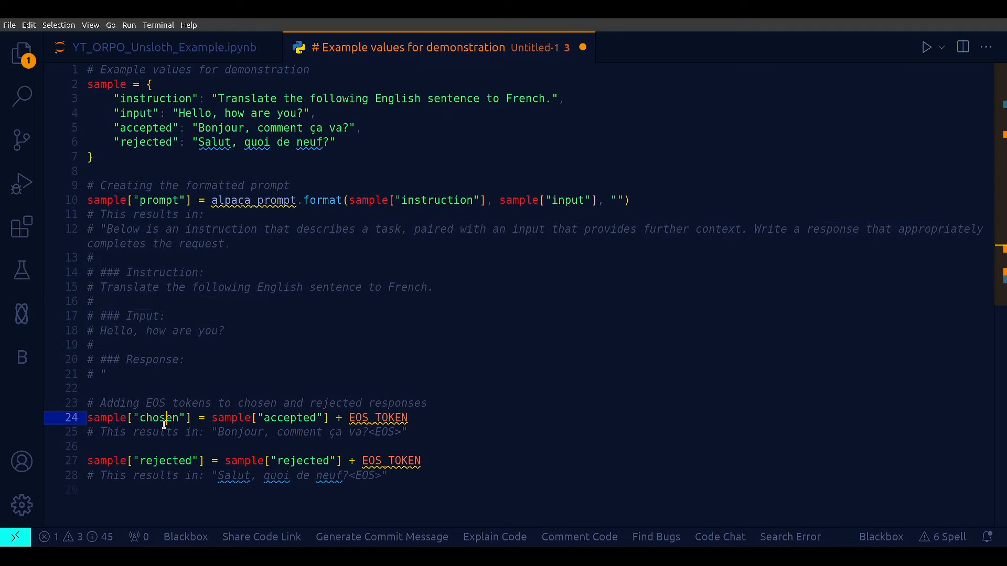
left_click(483, 330)
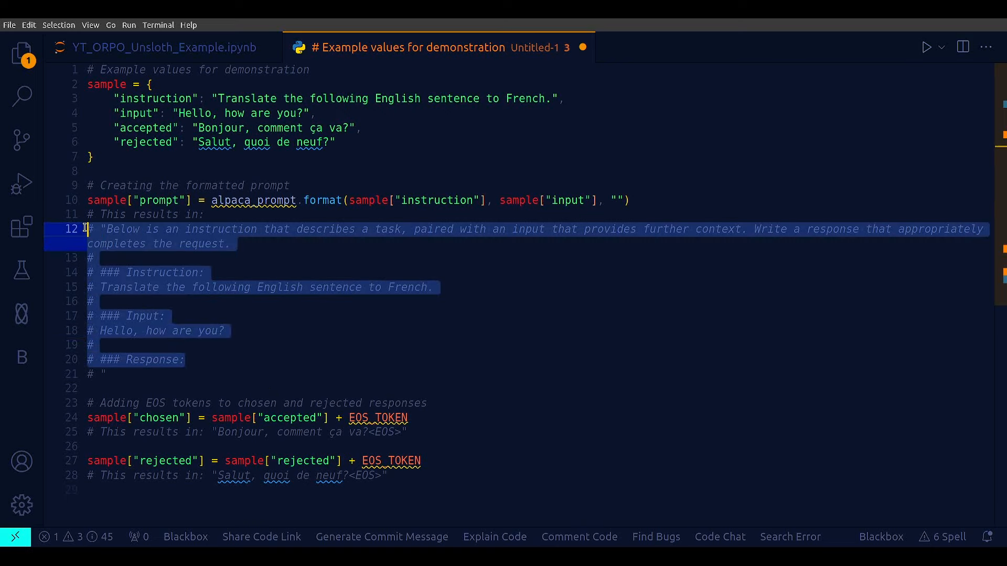
mouse_move(250, 355)
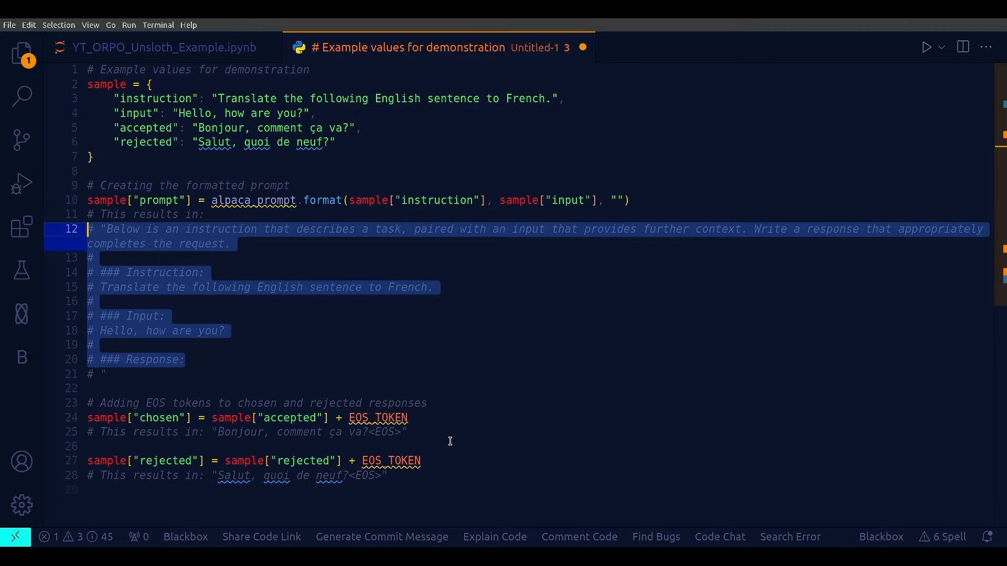
left_click(408, 418)
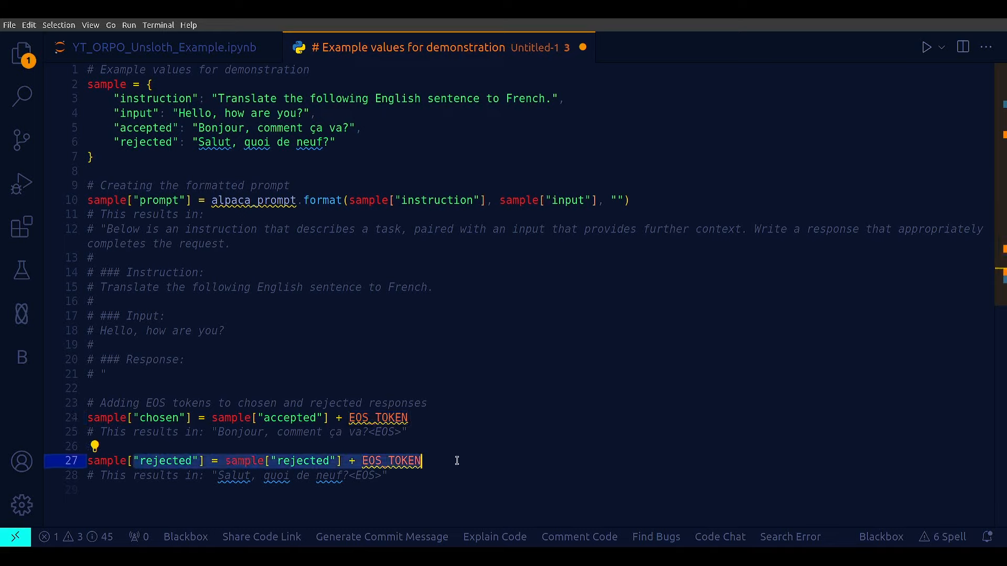
mouse_move(473, 425)
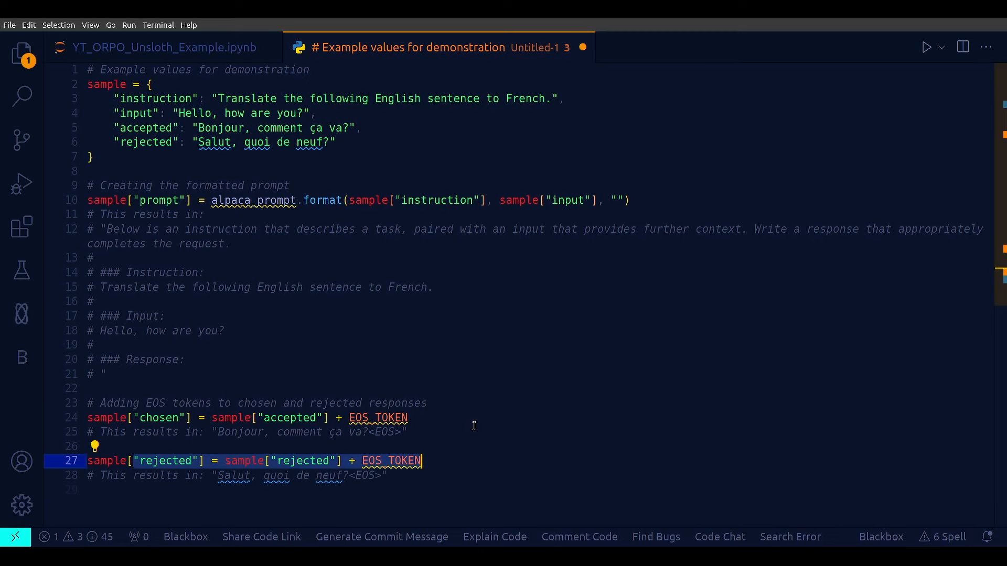
left_click(164, 47)
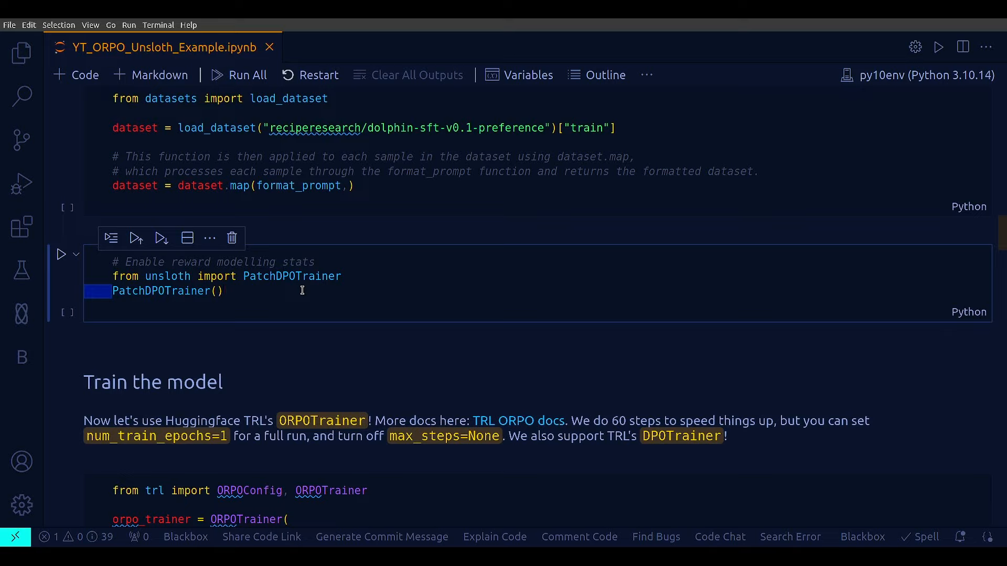
mouse_move(286, 306)
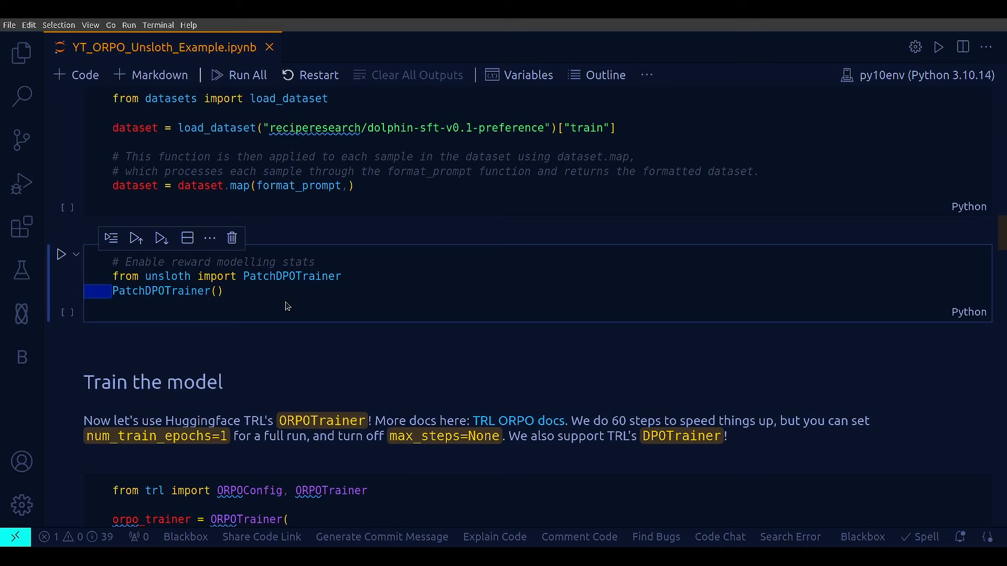
mouse_move(275, 291)
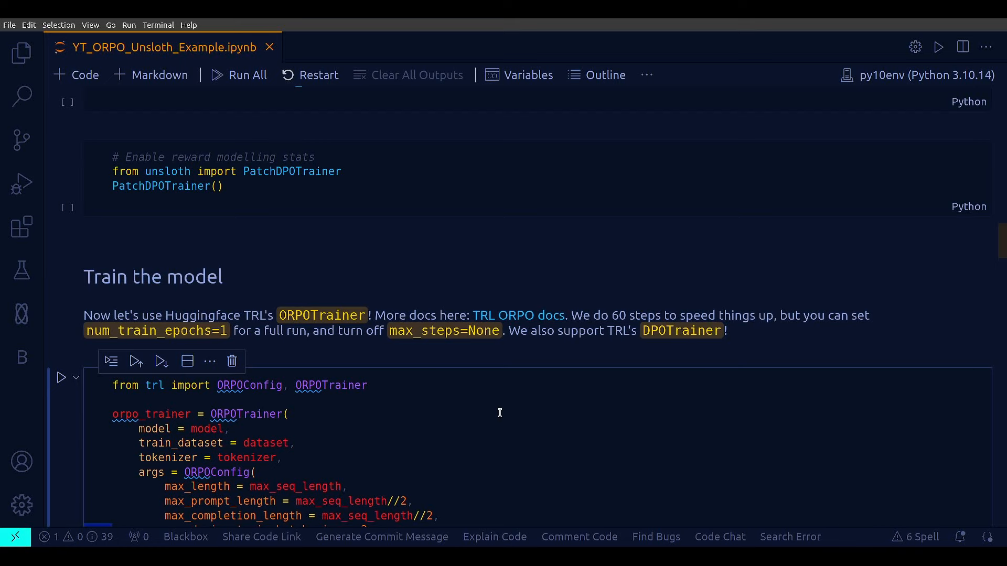
scroll("down", 3)
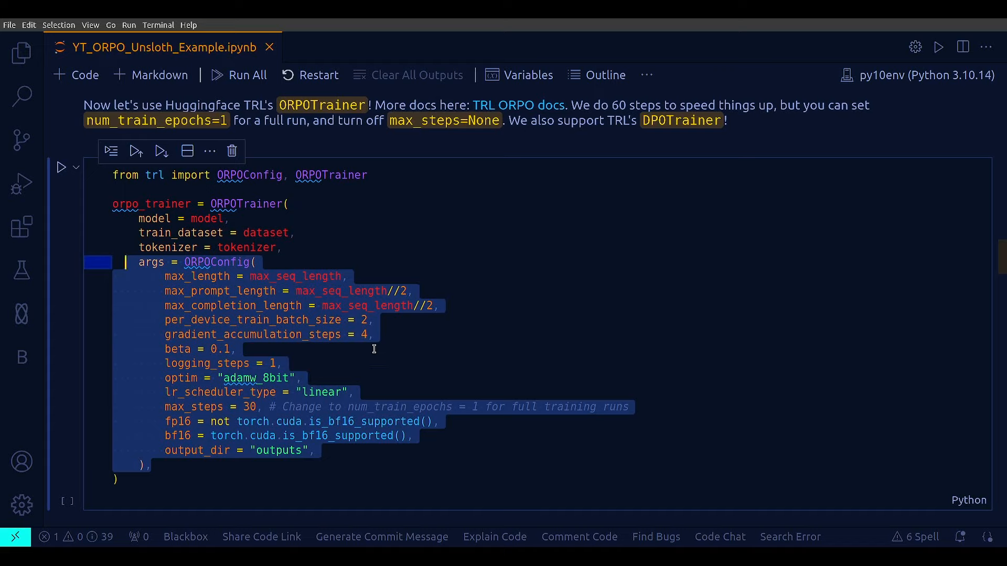
mouse_move(435, 369)
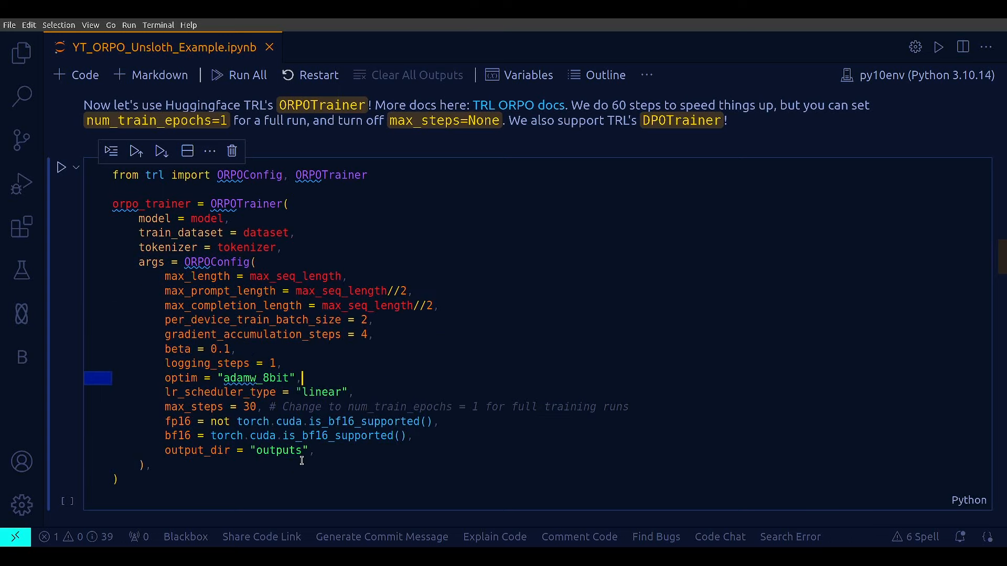
scroll("down", 3)
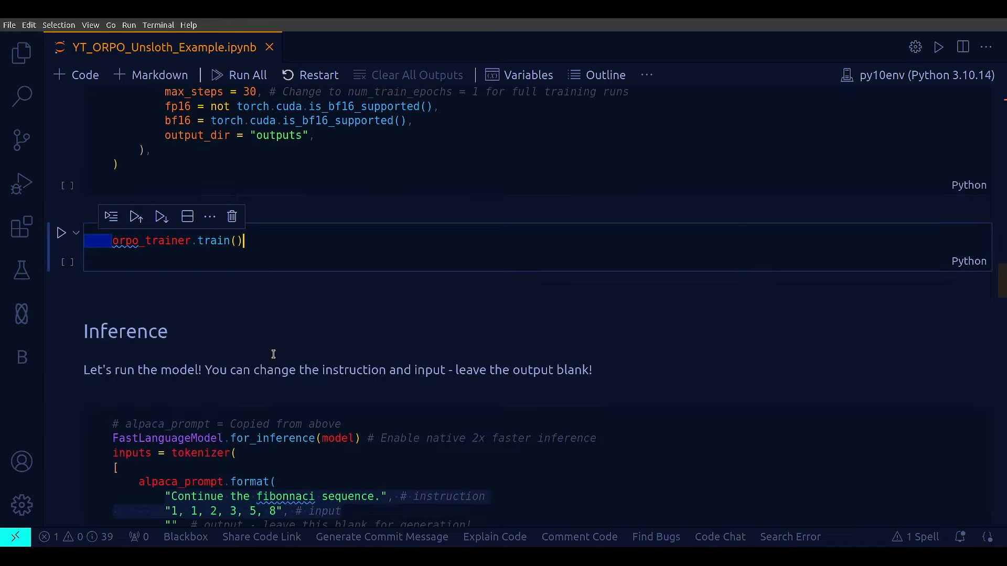
Step: Add a blank line before 'inputs = tokenizer(', highlighting for_inference, prompt arguments and tokenizer
scroll("down", 3)
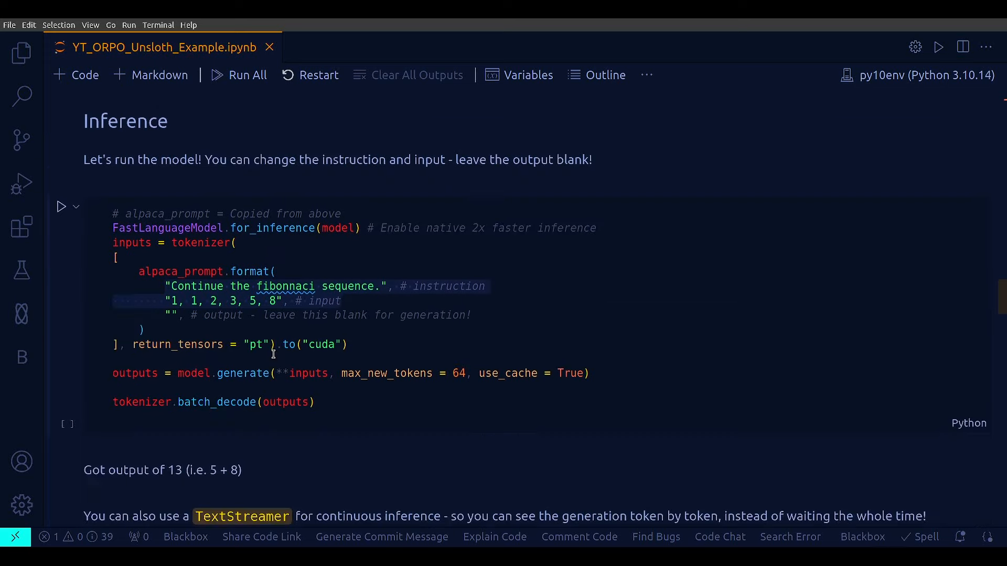
left_click(321, 250)
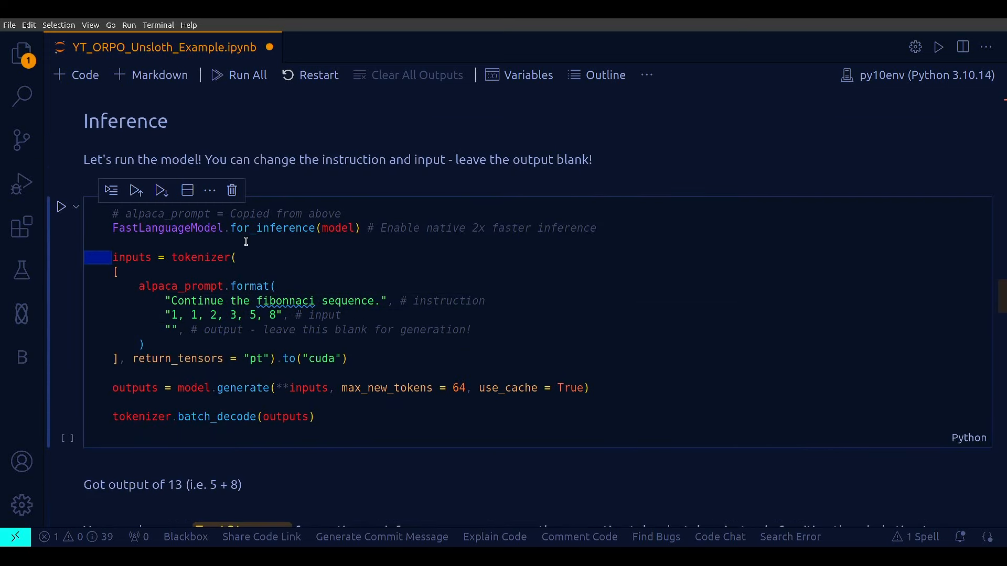
double_click(273, 228)
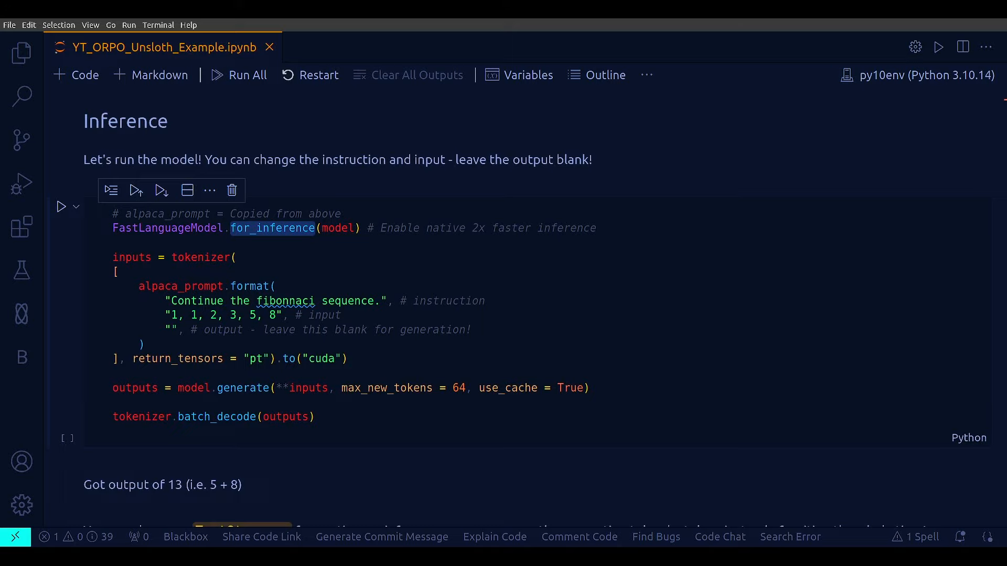
double_click(507, 388)
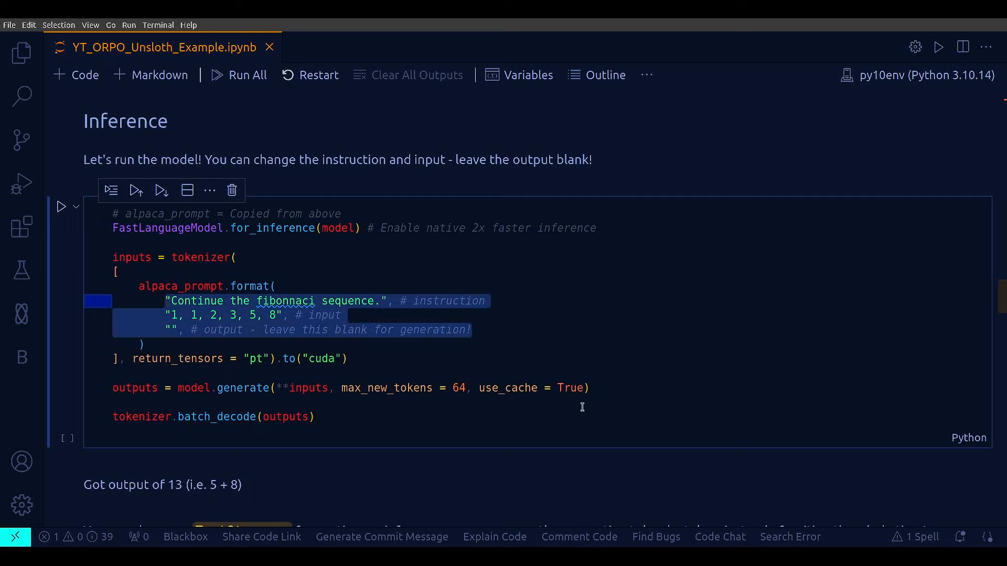
left_click(223, 300)
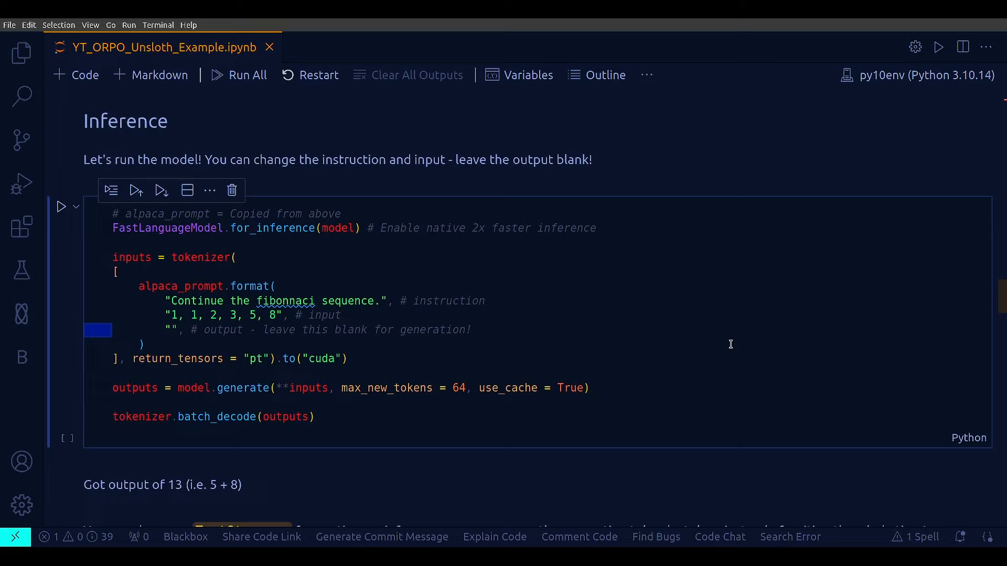
mouse_move(672, 329)
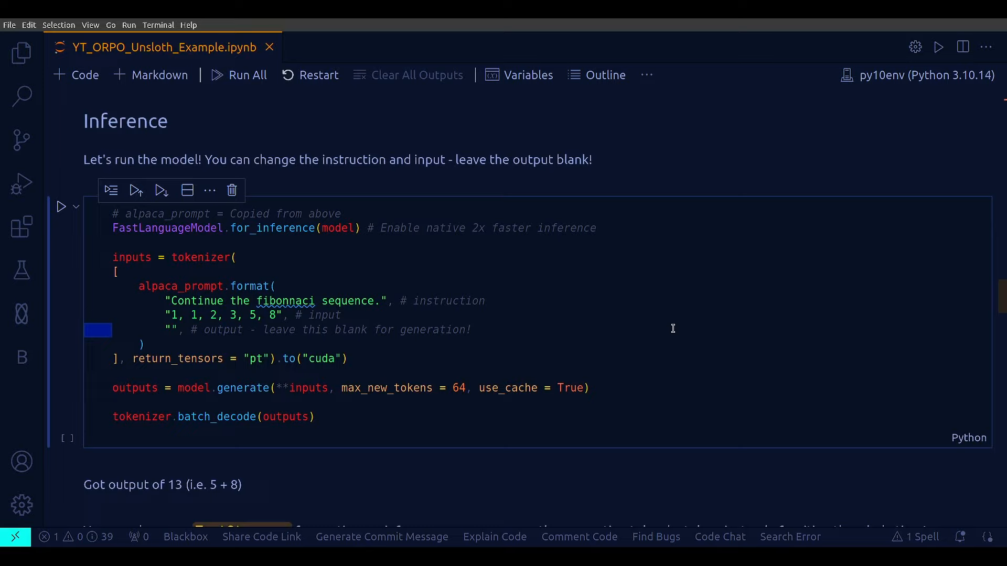
mouse_move(144, 405)
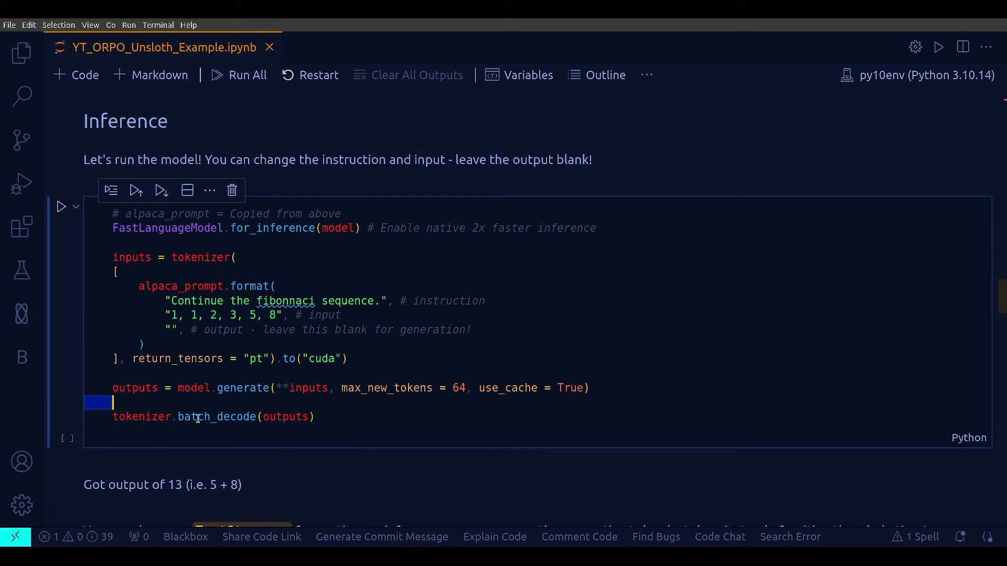
double_click(142, 416)
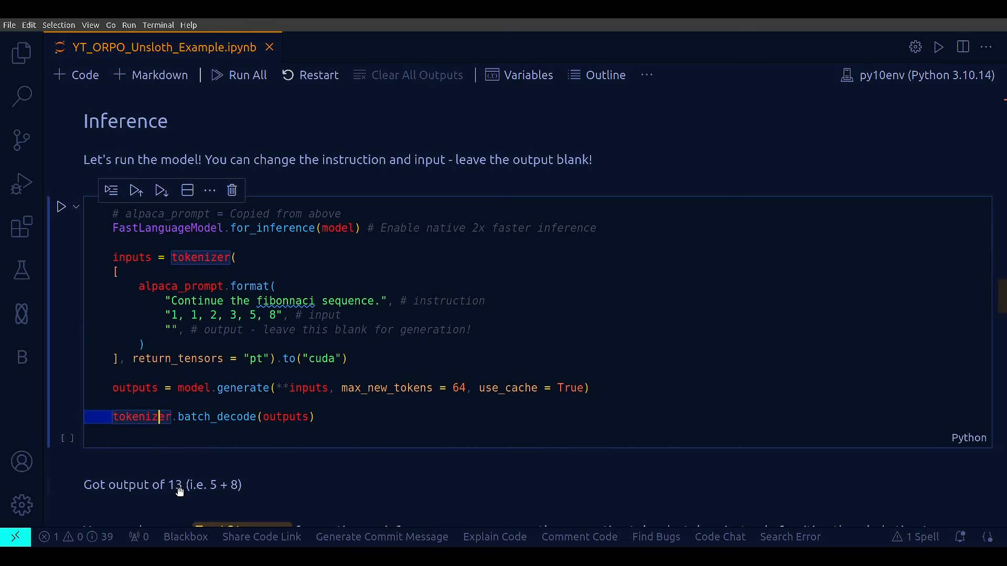
scroll("down", 3)
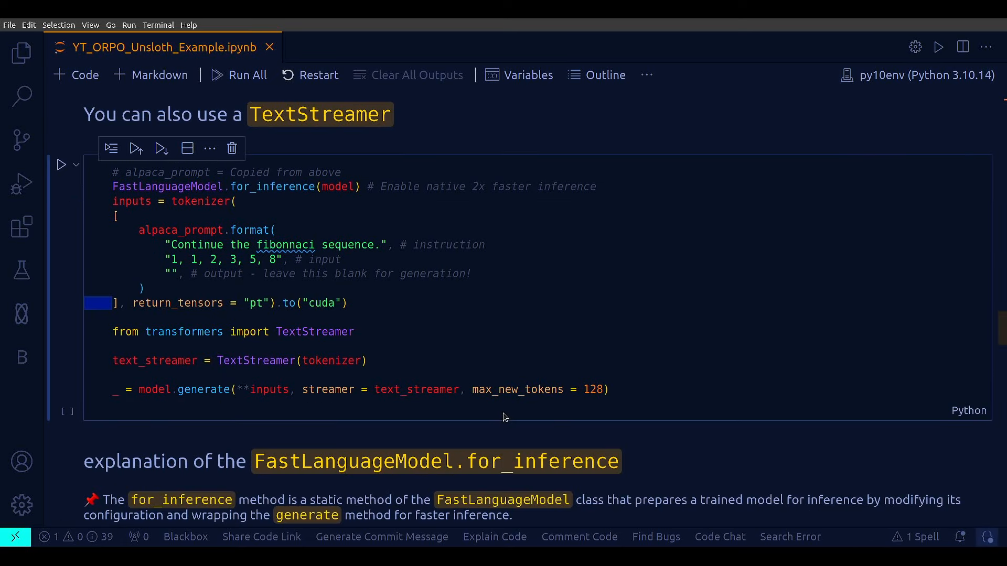
mouse_move(551, 346)
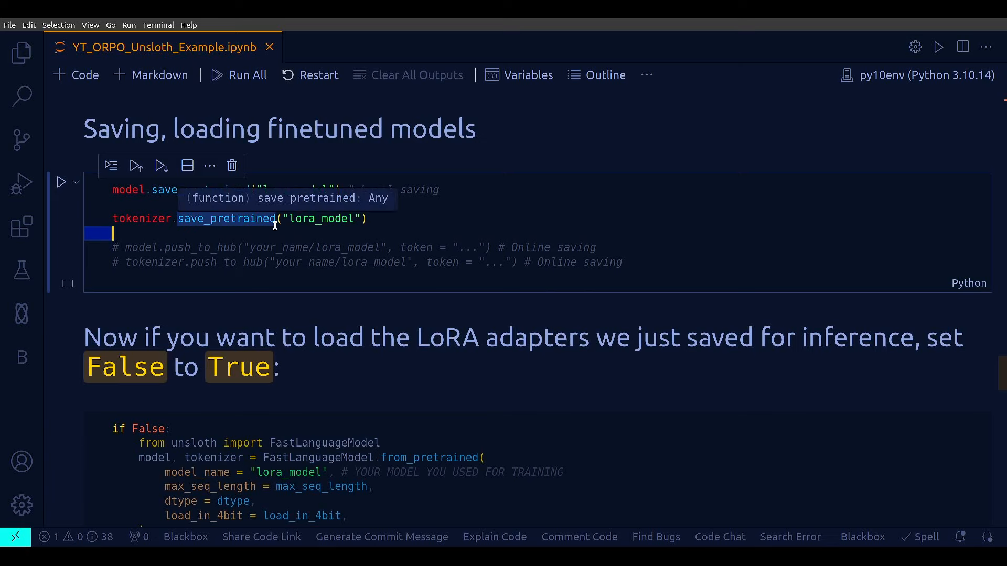
mouse_move(436, 257)
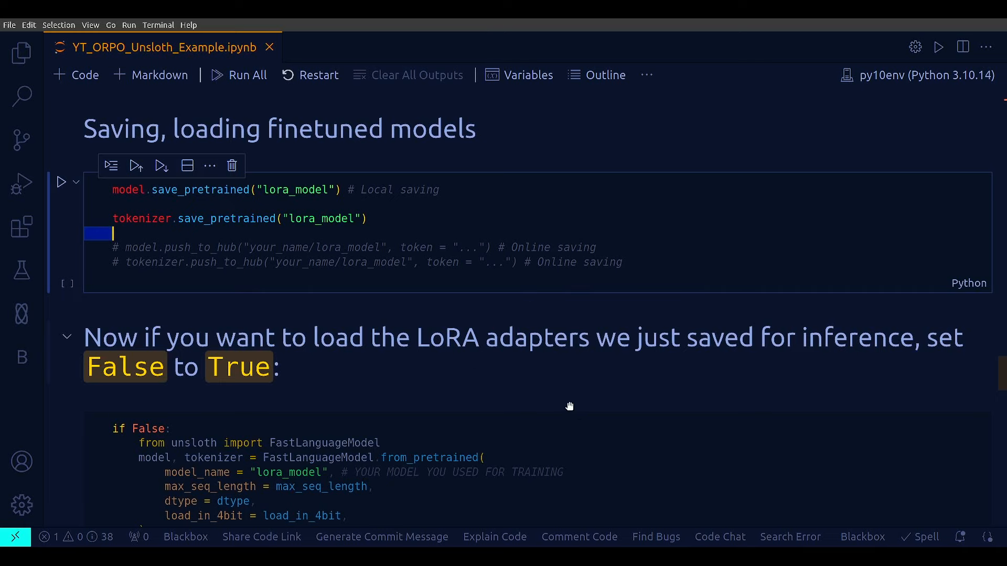
scroll("down", 3)
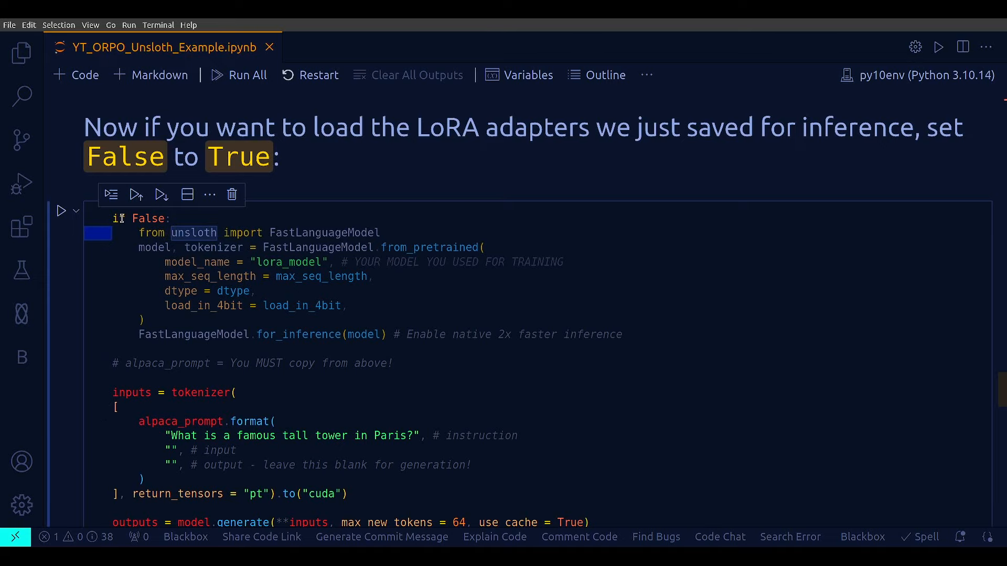
mouse_move(425, 422)
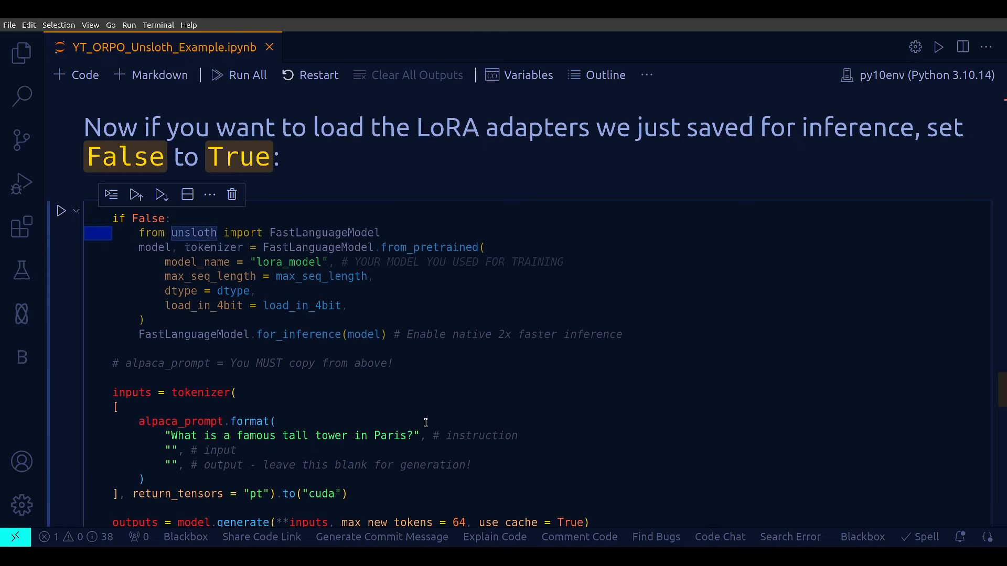
Step: Scroll down to the lora_model reload cell asking about the famous Paris tower
scroll("down", 3)
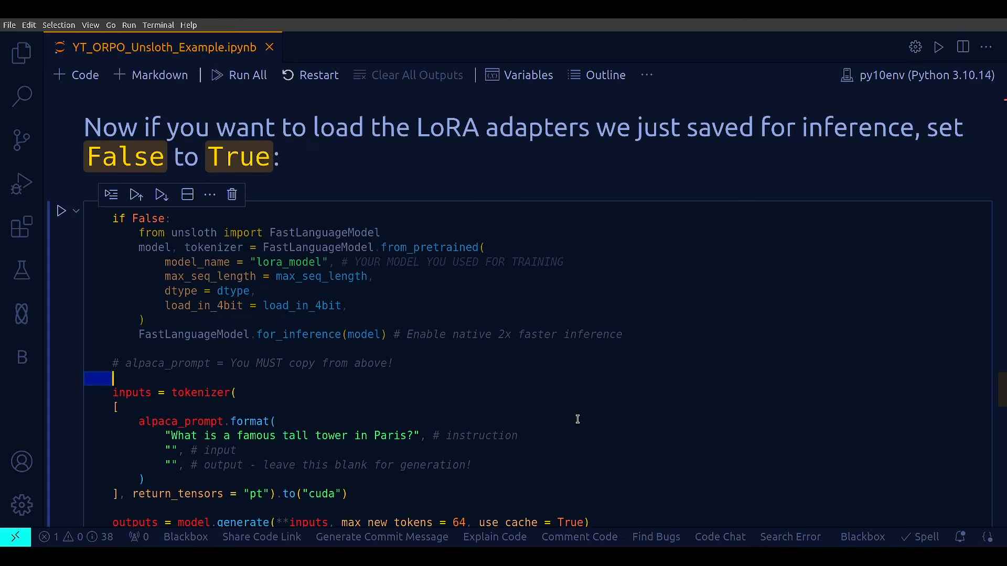
scroll("down", 3)
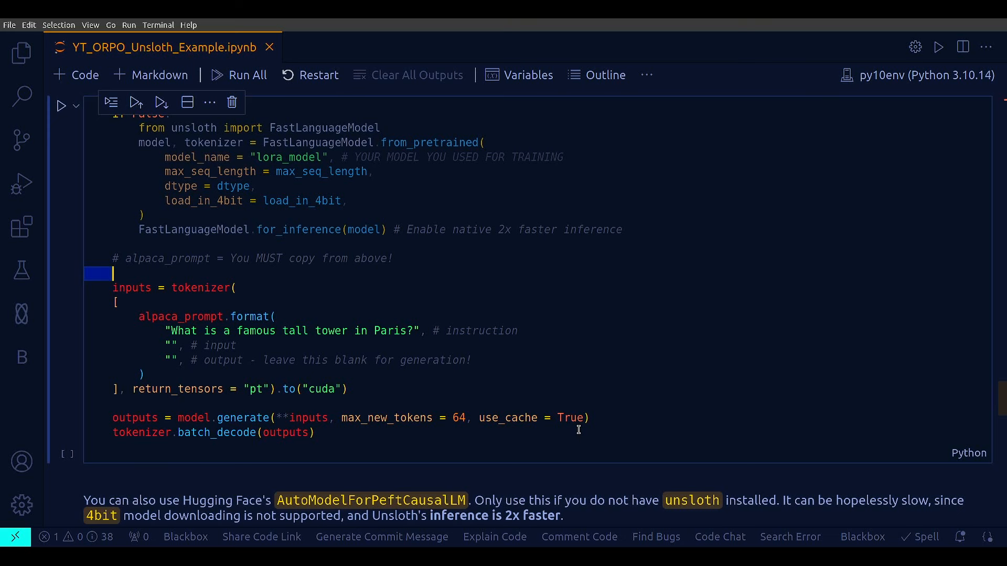
scroll("down", 3)
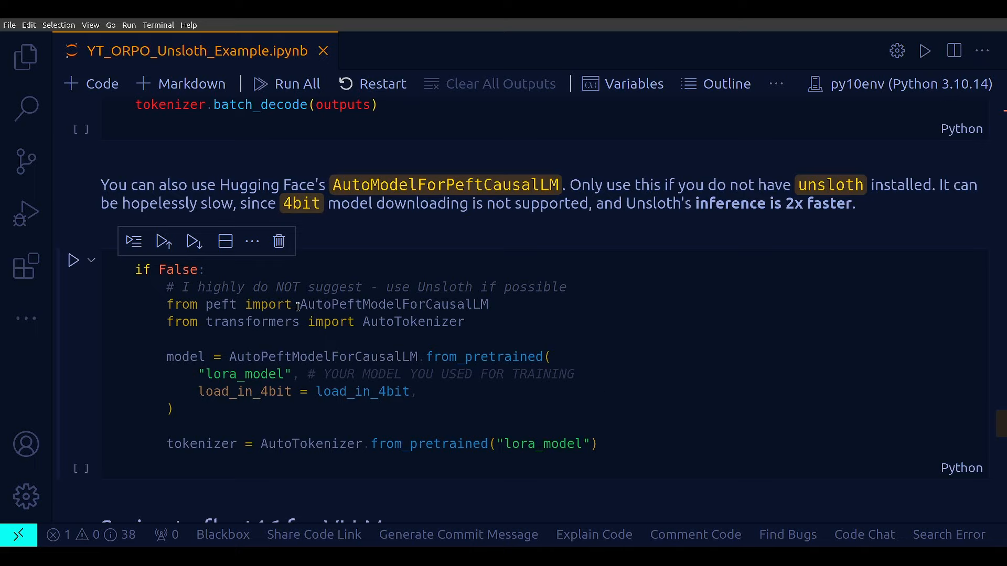
Step: Highlight the AutoPeftModelForCausalLM class name in the alternative lora_model loading cell
double_click(394, 304)
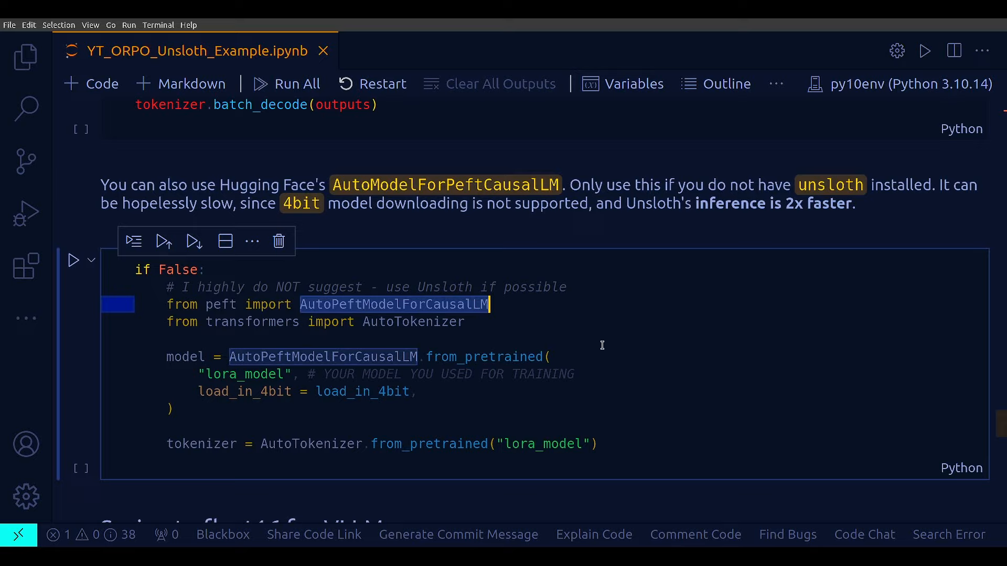
mouse_move(757, 406)
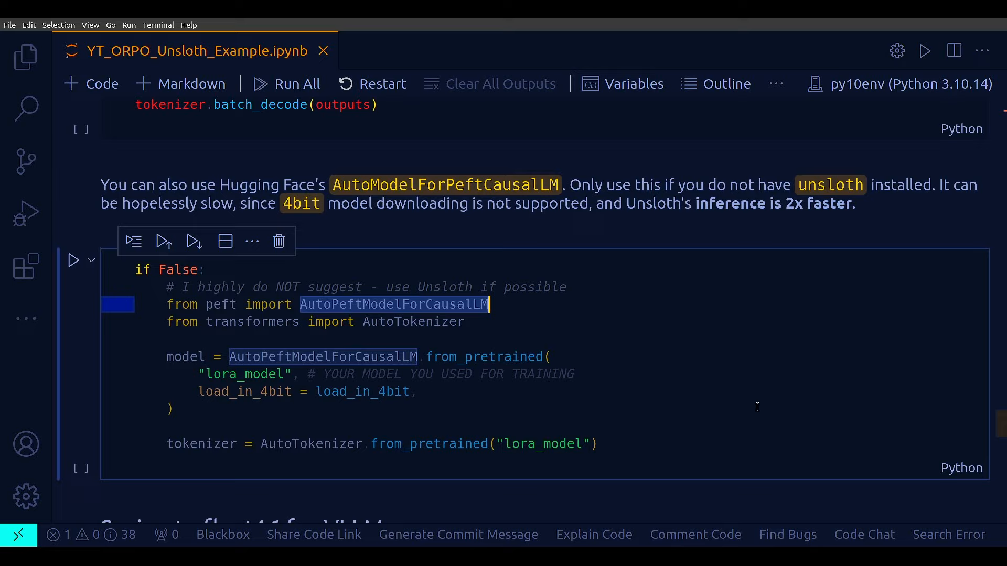
mouse_move(624, 370)
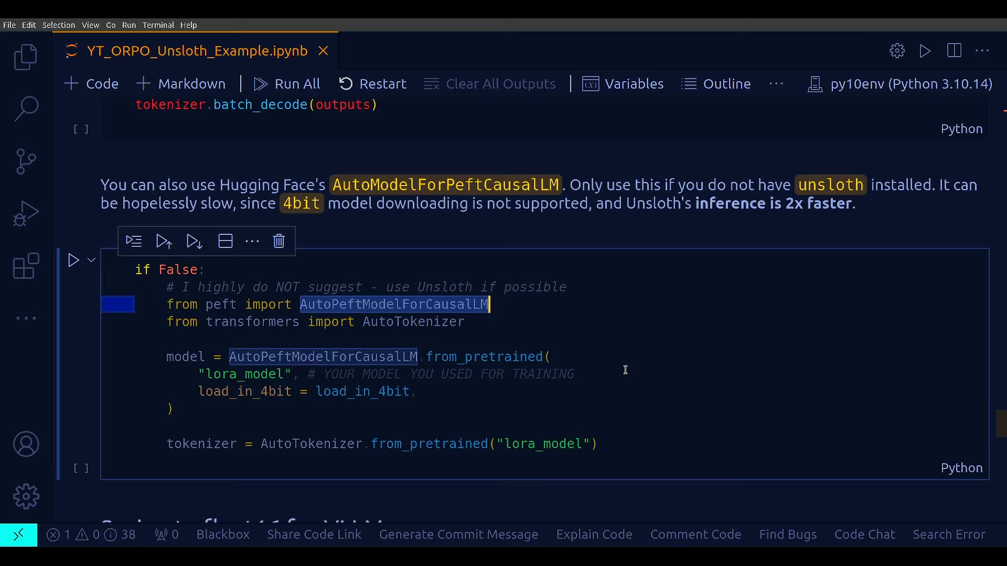
mouse_move(641, 349)
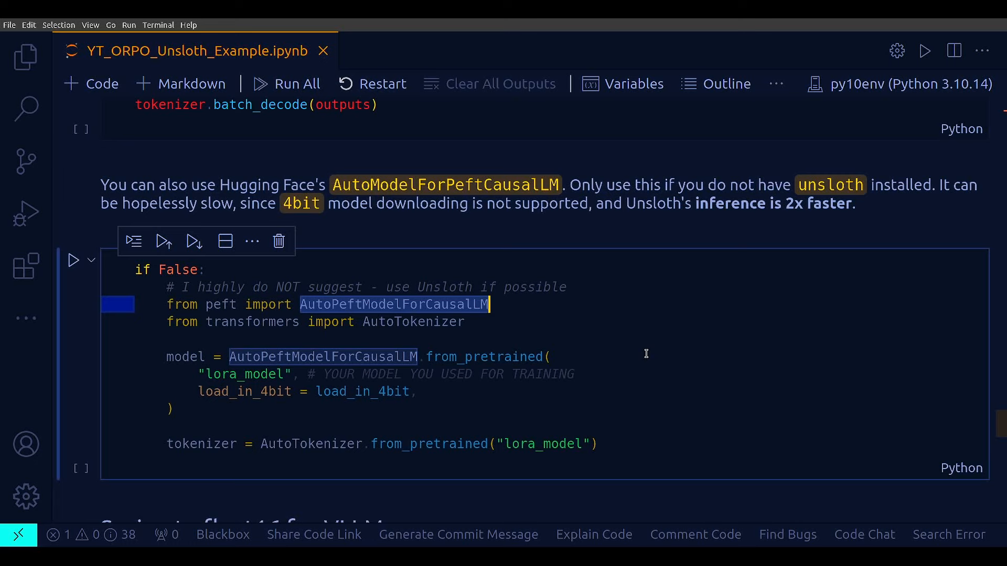
scroll("down", 3)
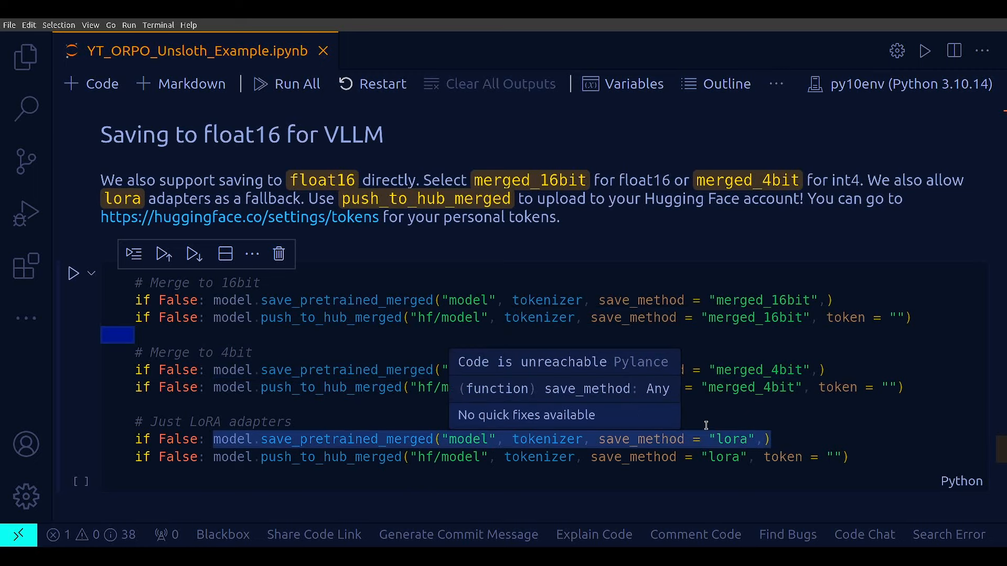
mouse_move(962, 435)
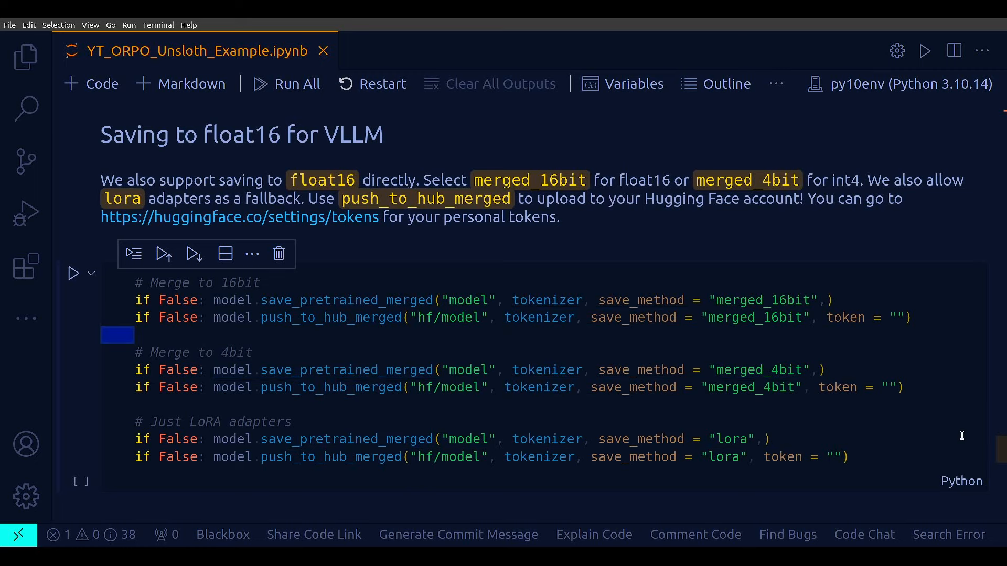
mouse_move(252, 302)
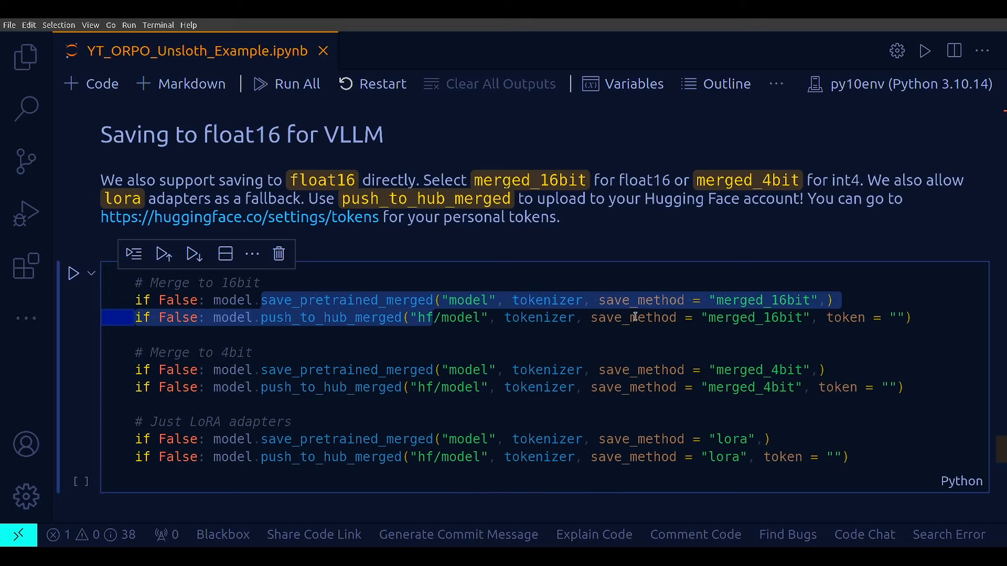
mouse_move(805, 299)
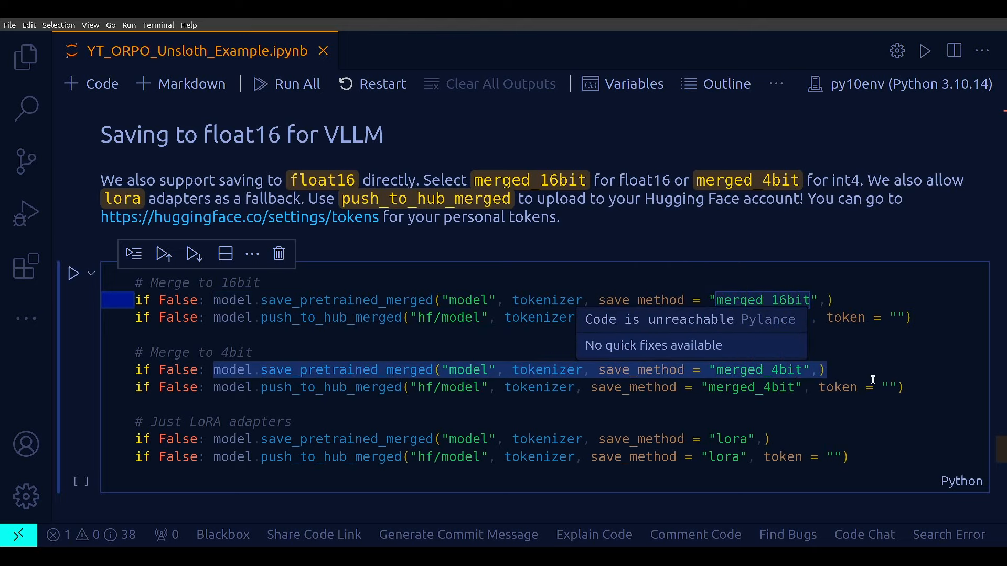
Step: Highlight '4bit' in the Merge to 4bit comment of the VLLM saving cell
double_click(235, 353)
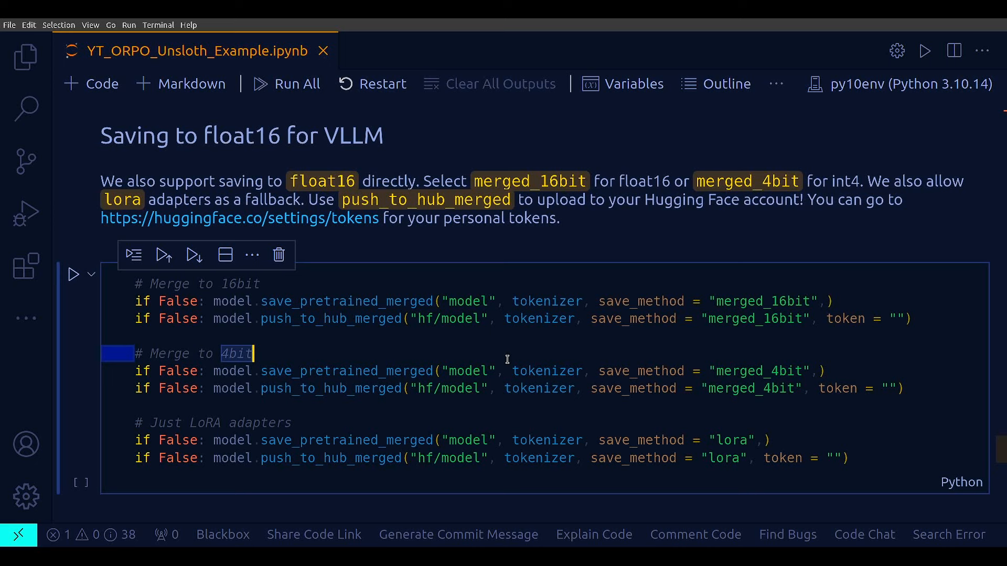
scroll("down", 3)
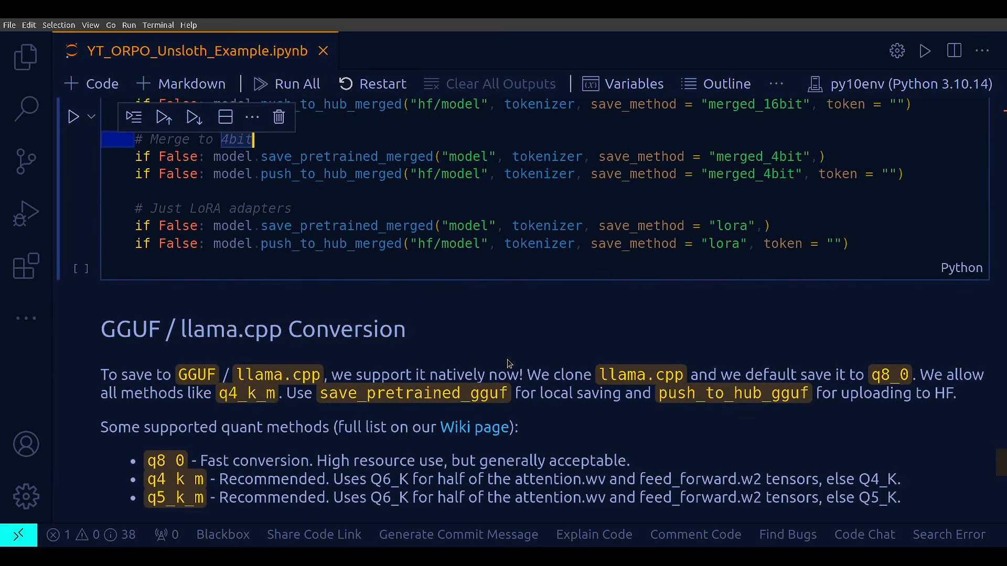
Step: Review the save_pretrained_gguf Q8_0 cell and follow its link to the wiki's quant methods
scroll("down", 3)
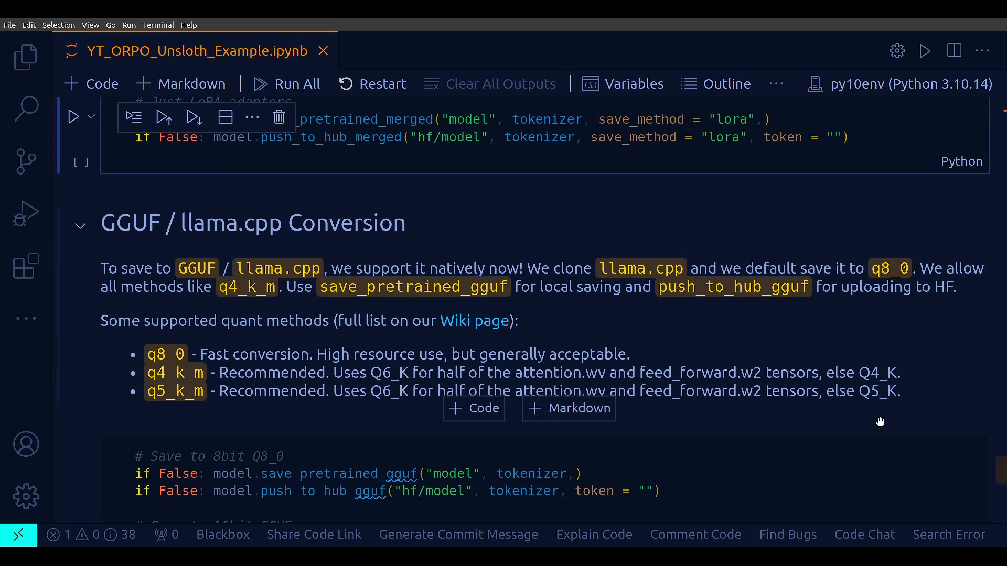
scroll("down", 3)
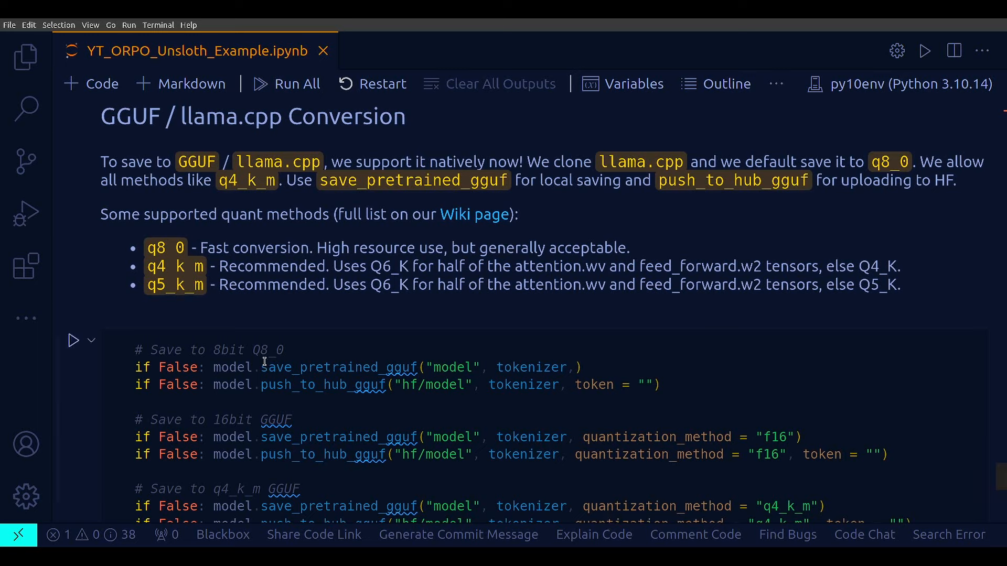
double_click(338, 367)
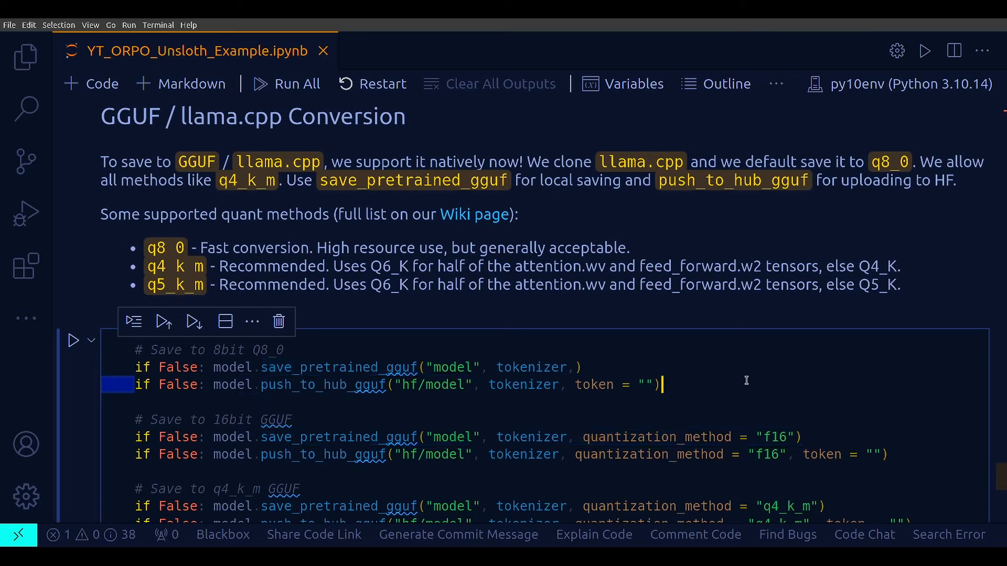
left_click(474, 214)
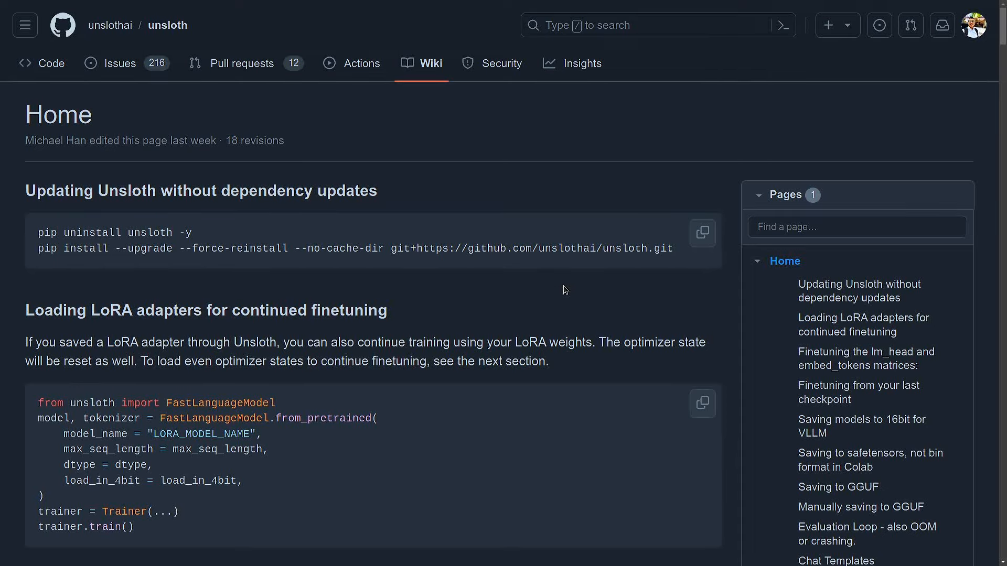
mouse_move(669, 344)
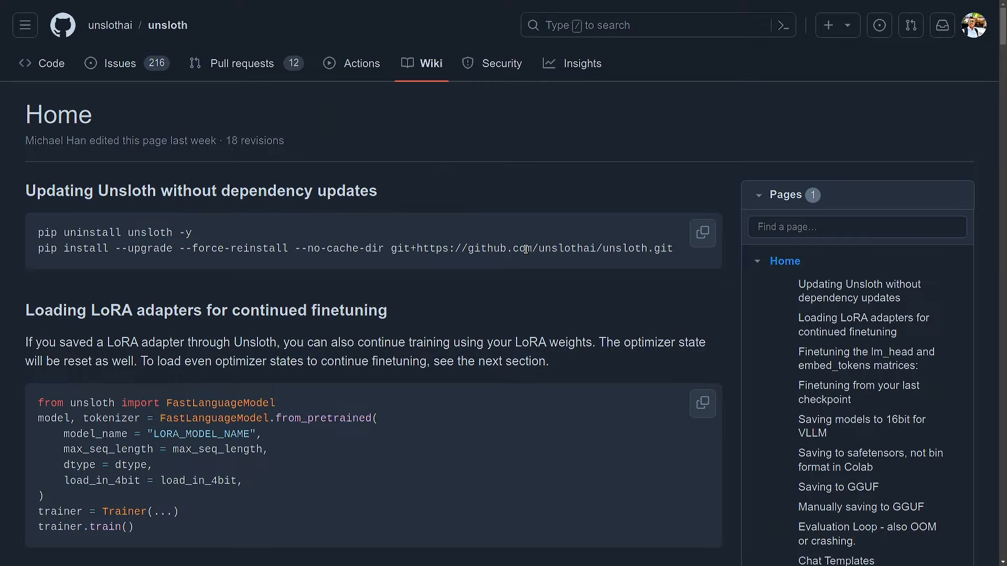
mouse_move(445, 115)
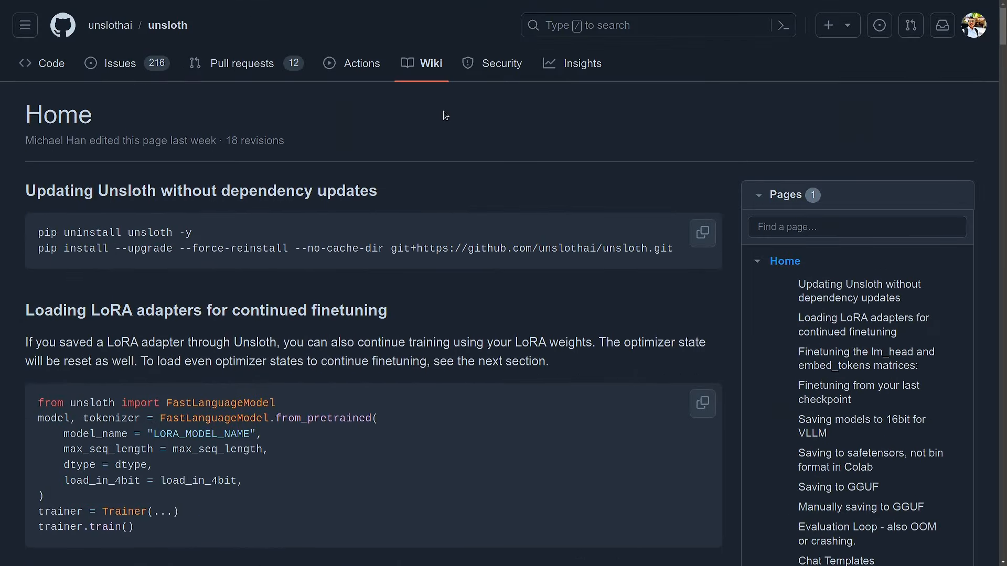
Step: Scroll the Unsloth wiki Home page down to the ALLOWED_QUANTS code block
scroll("down", 3)
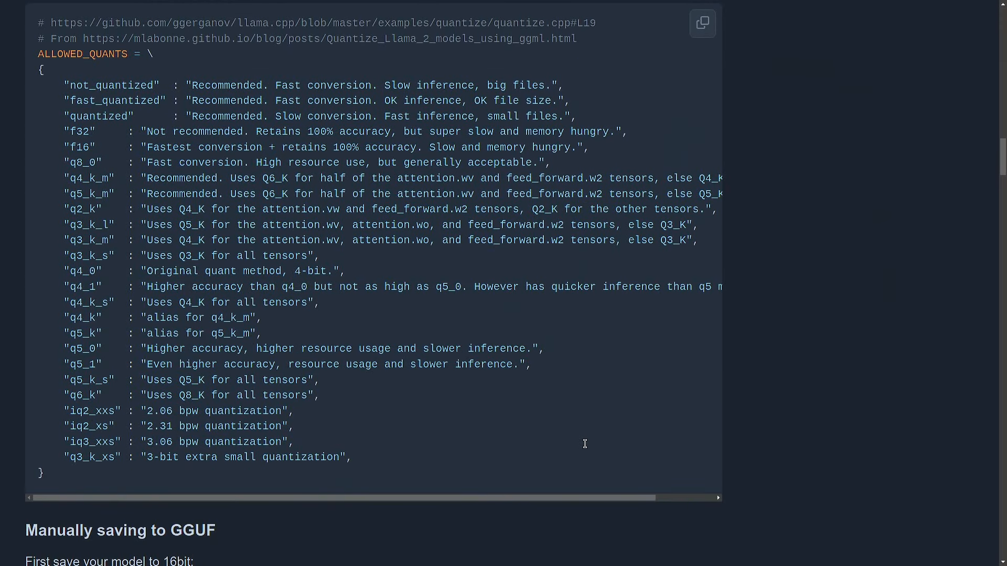
Step: Highlight the ALLOWED_QUANTS entries from f32 through q4_k_s in the Unsloth wiki
scroll("up", 3)
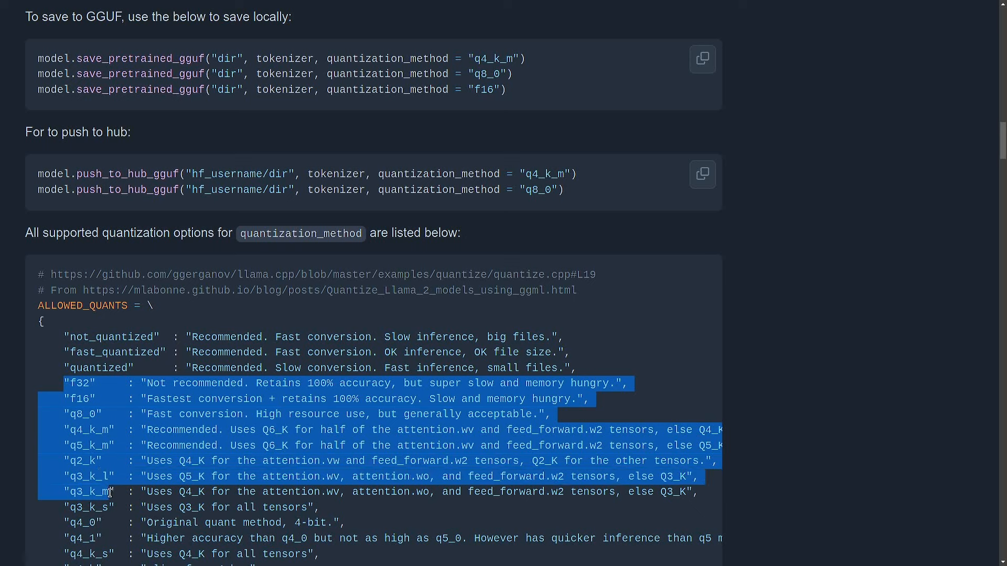
left_click_drag(109, 491, 109, 522)
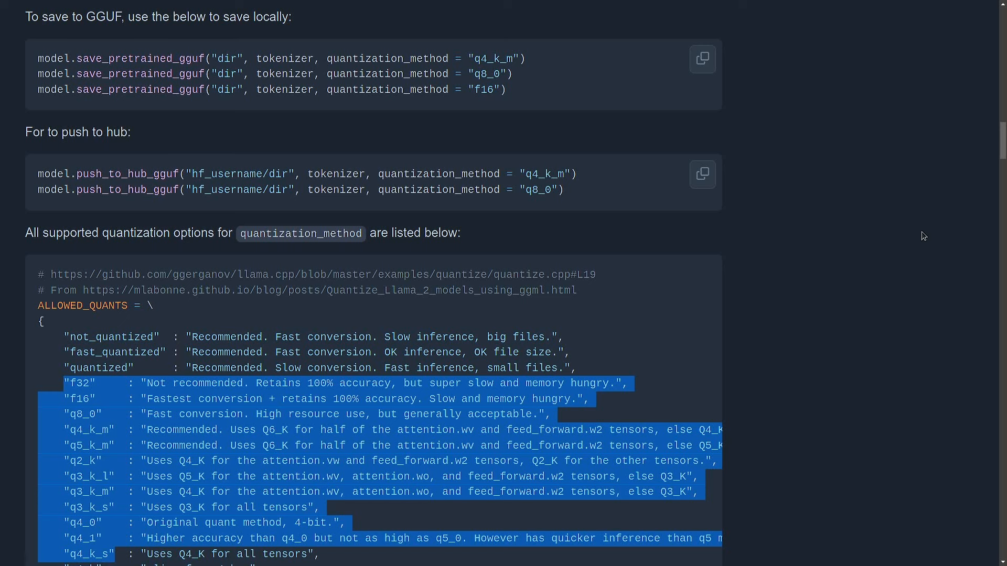
scroll("down", 3)
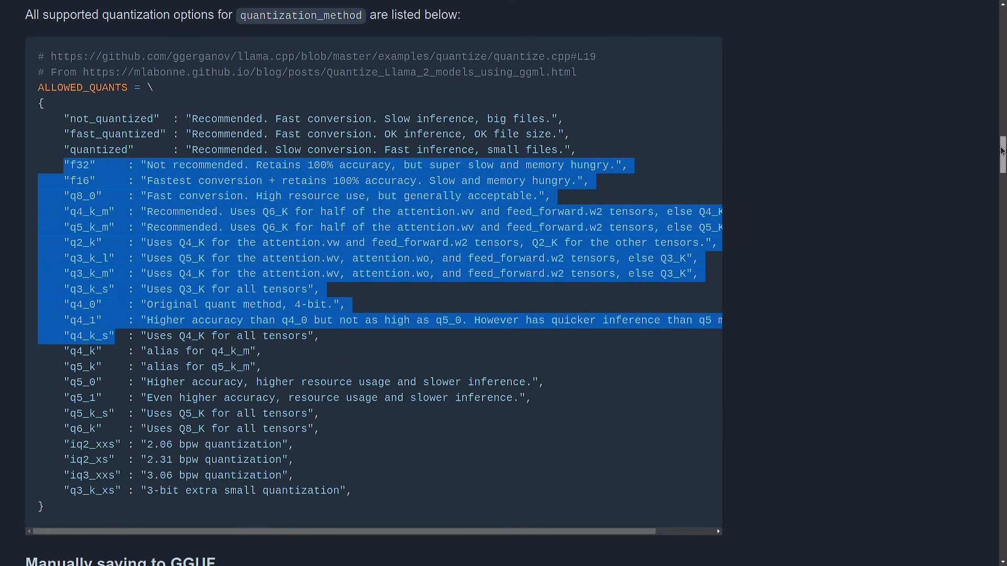
scroll("down", 3)
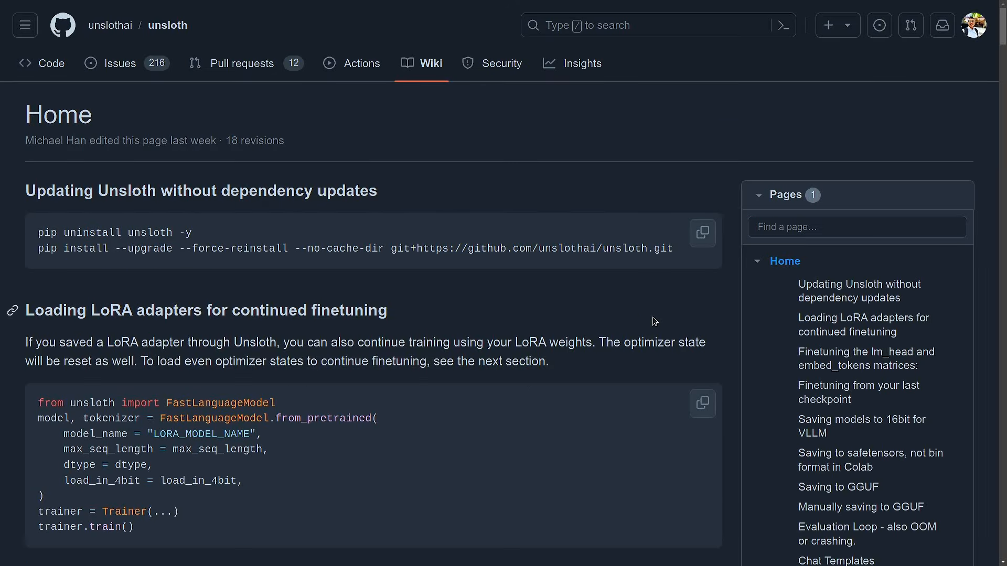
mouse_move(451, 416)
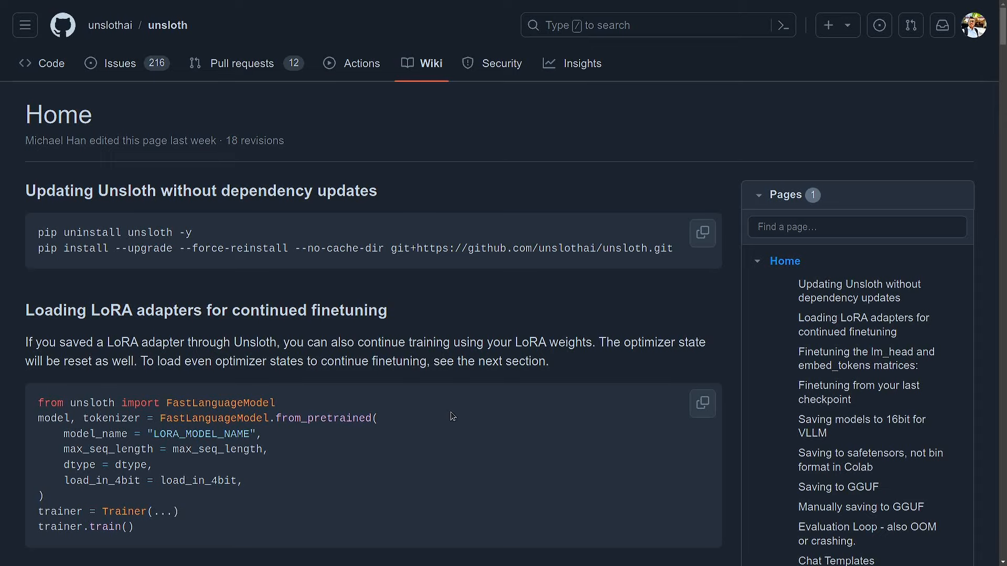
Step: Highlight the lm_head/embed_tokens modules_to_save line, then read on to 'Saving models to 16bit for VLLM'
scroll("down", 3)
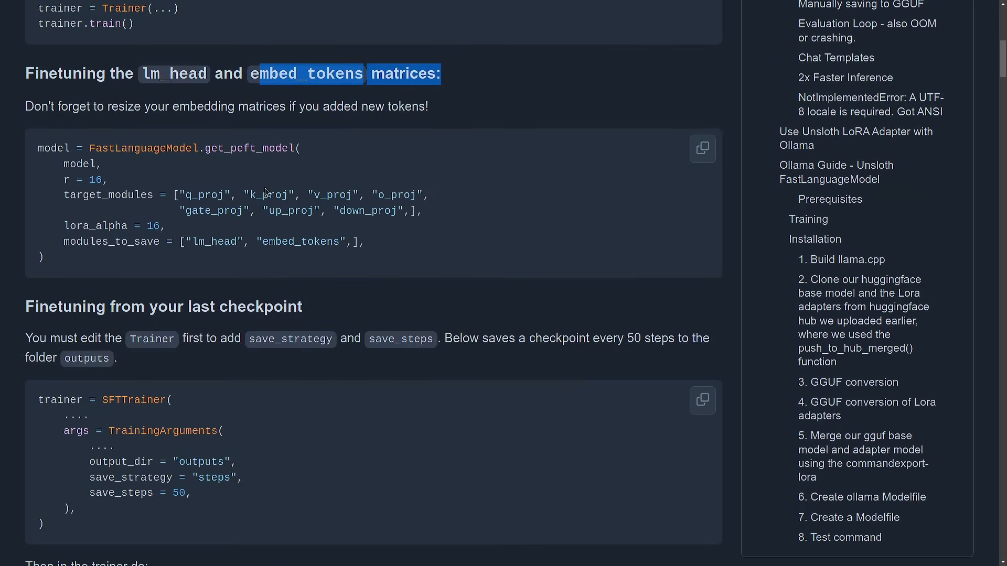
mouse_move(97, 74)
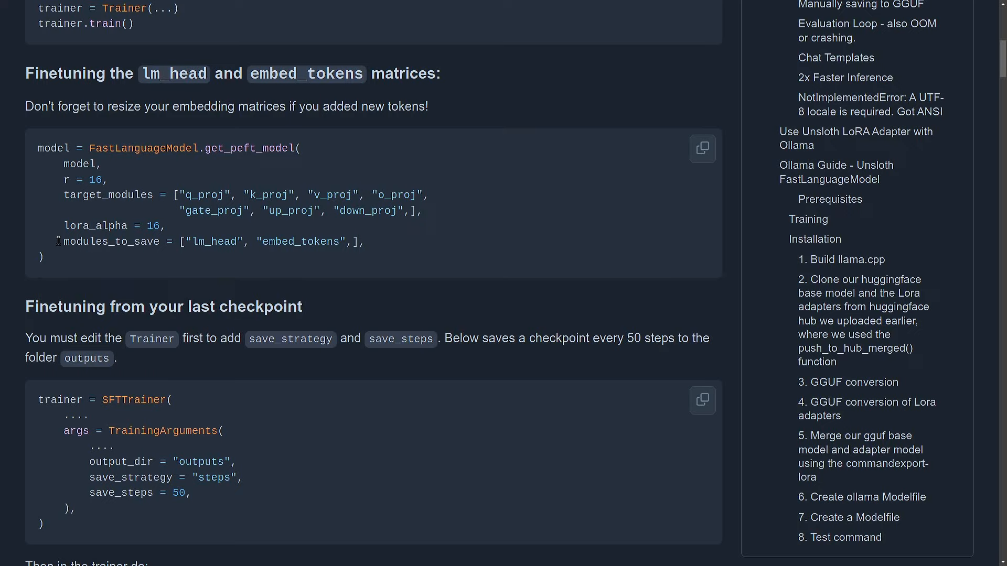
triple_click(212, 241)
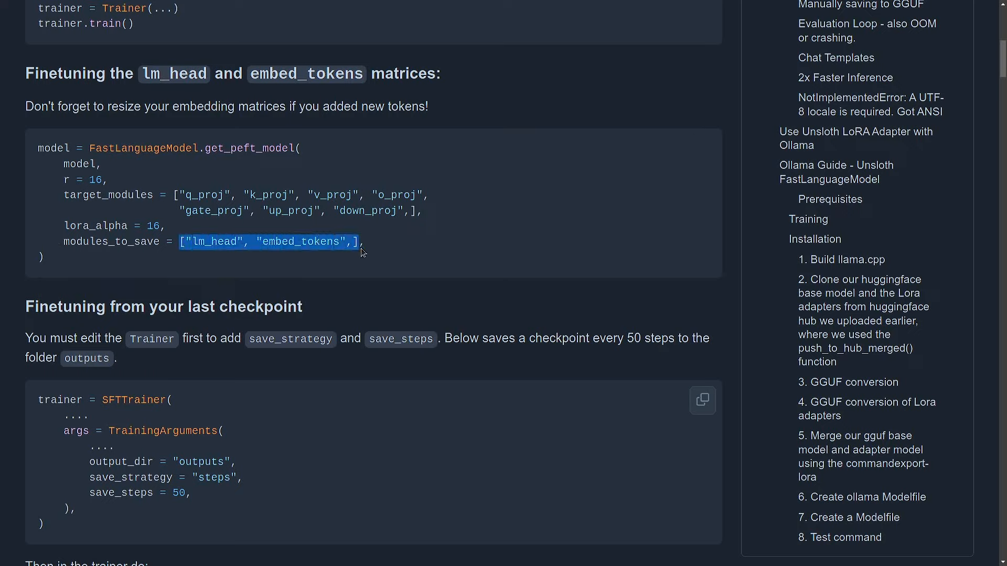
mouse_move(397, 355)
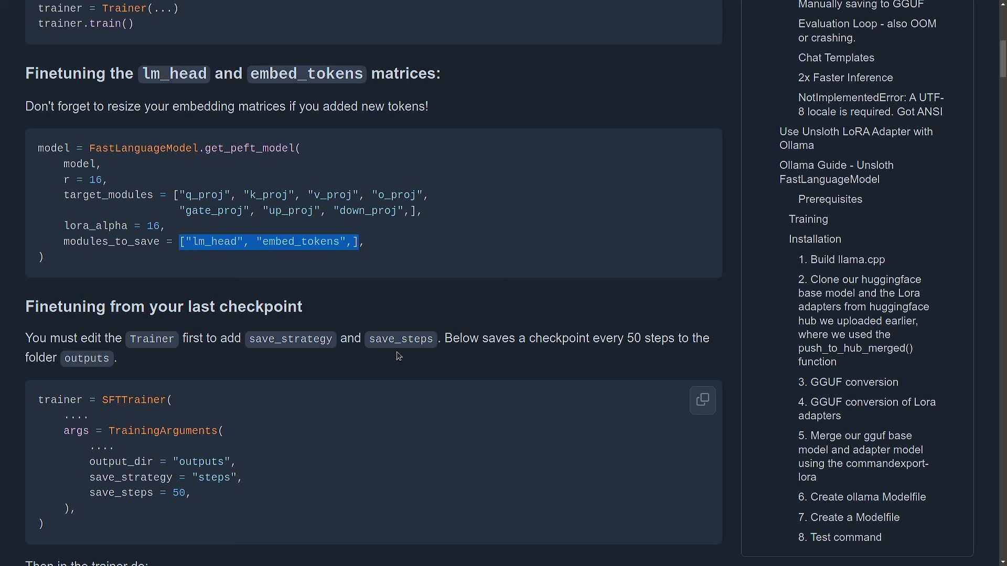
scroll("down", 3)
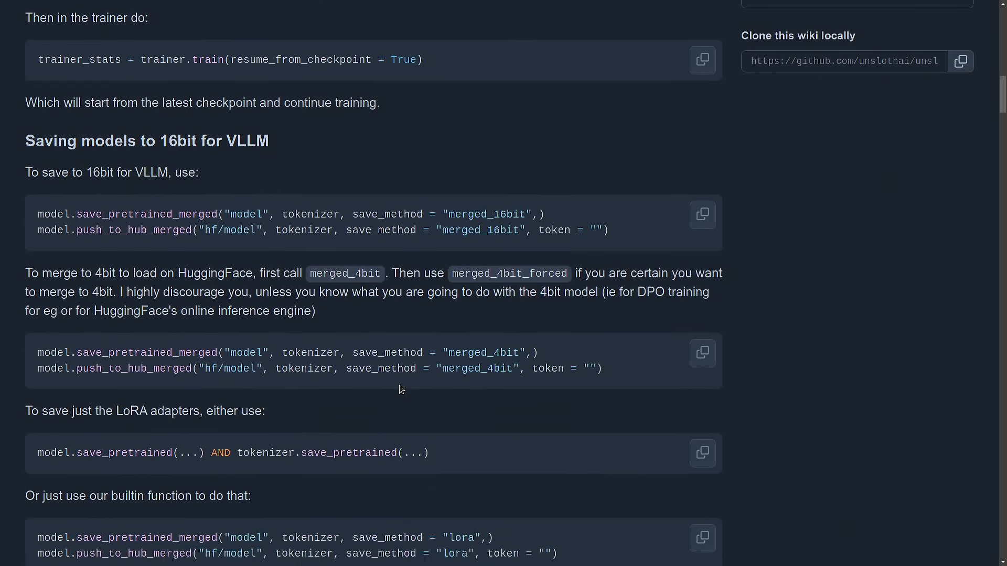